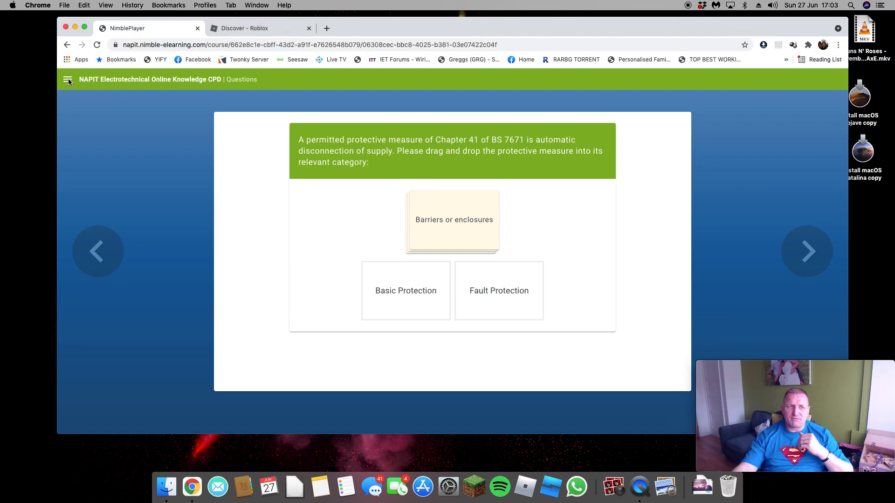
Browse the course contents outline, then close it and return to the sorting question
click(67, 79)
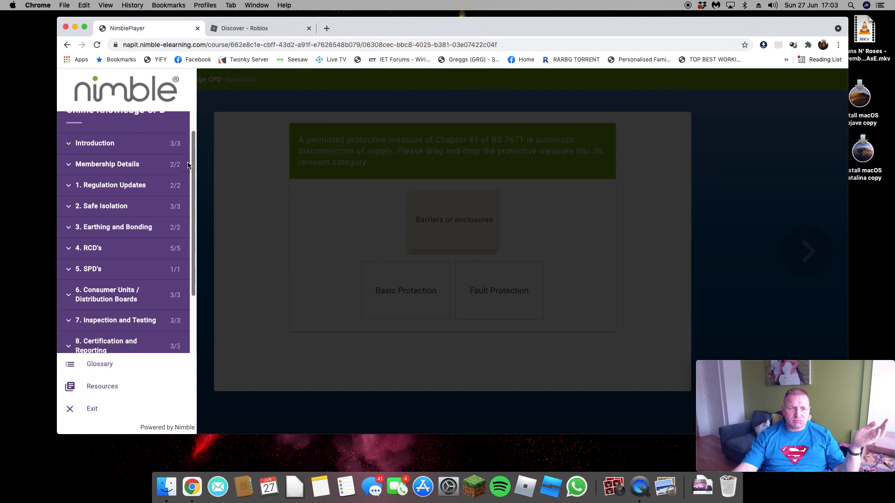
scroll(down, 3)
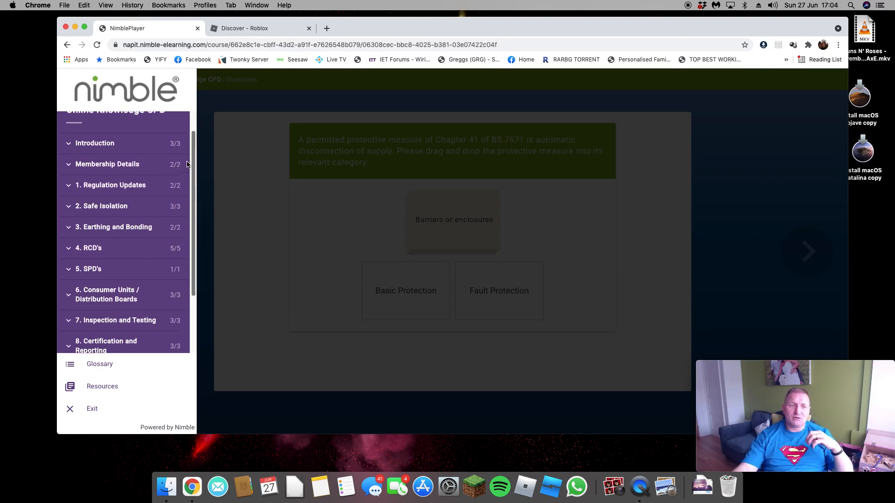
scroll(down, 3)
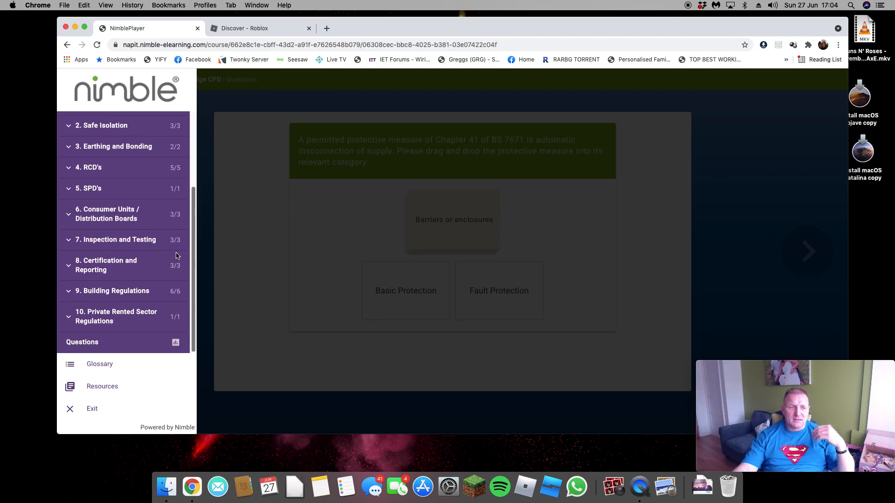
click(67, 79)
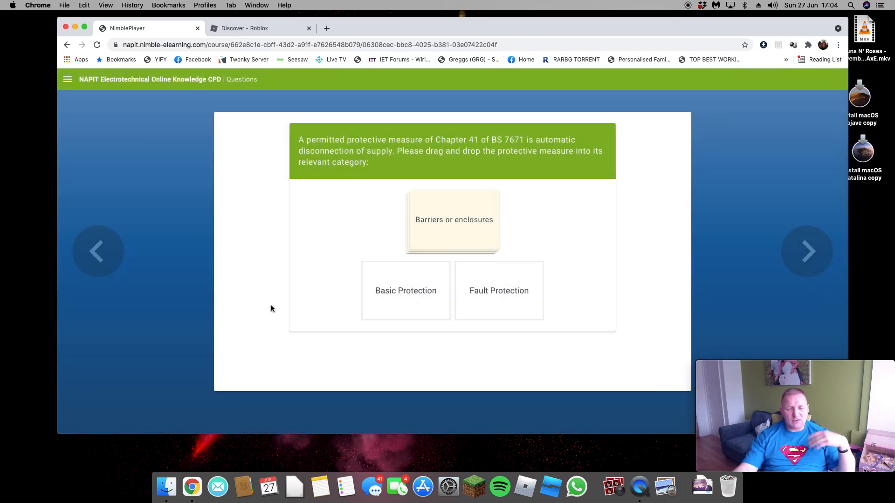
mouse_move(273, 306)
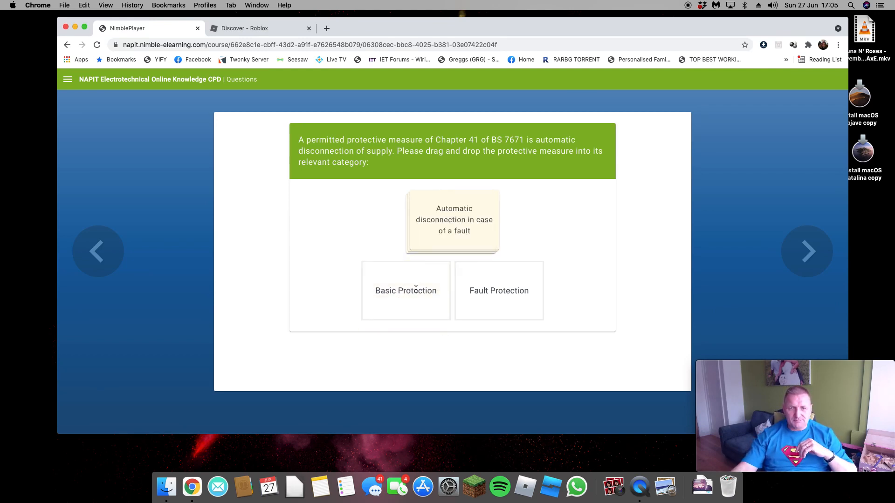
Sort the Automatic disconnection and Protective equipotential bonding cards, then advance to the fire barrier question
drag(452, 220, 499, 291)
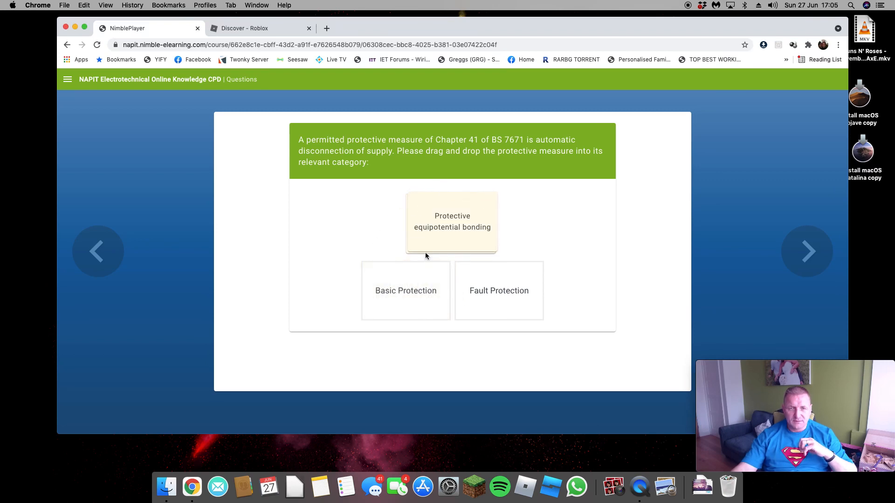
drag(452, 221, 497, 280)
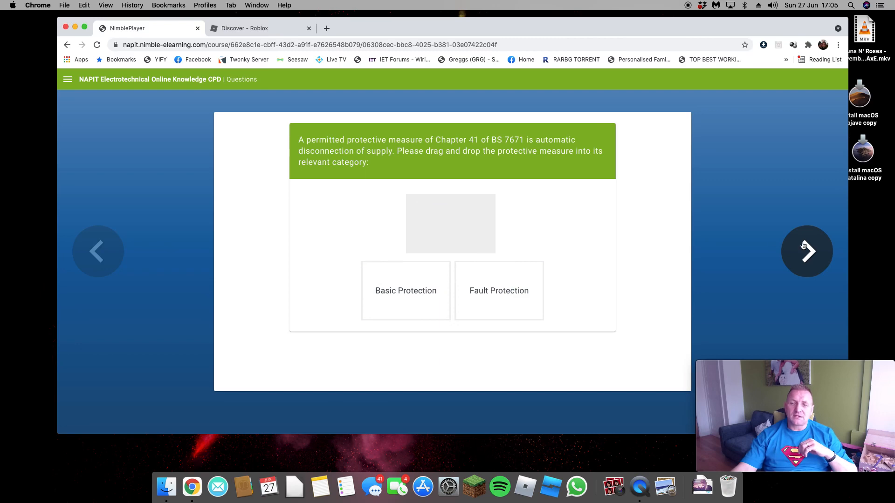
click(806, 251)
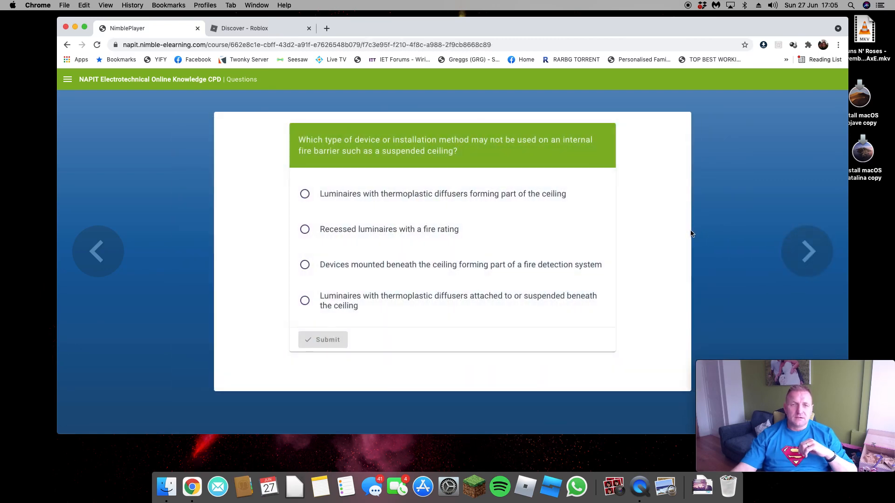
mouse_move(353, 203)
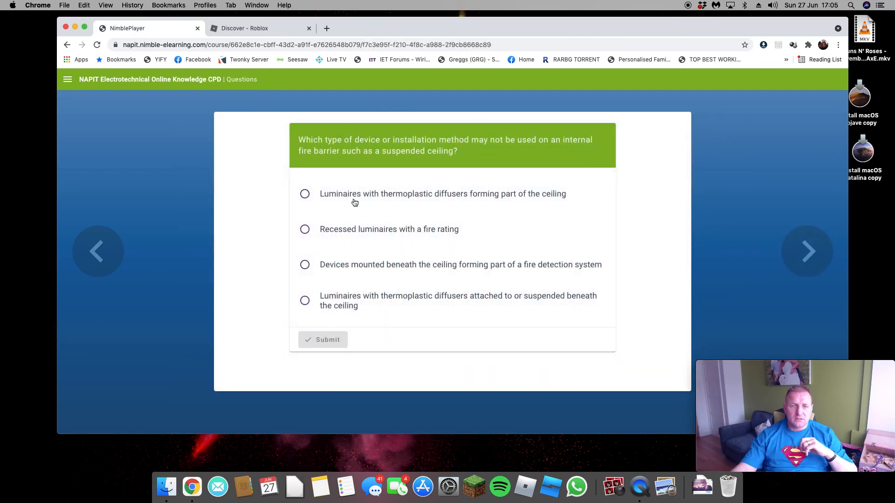
Answer thermoplastic diffusers for fire barriers; mark lift supplies and separately metered premises non-notifiable
click(305, 194)
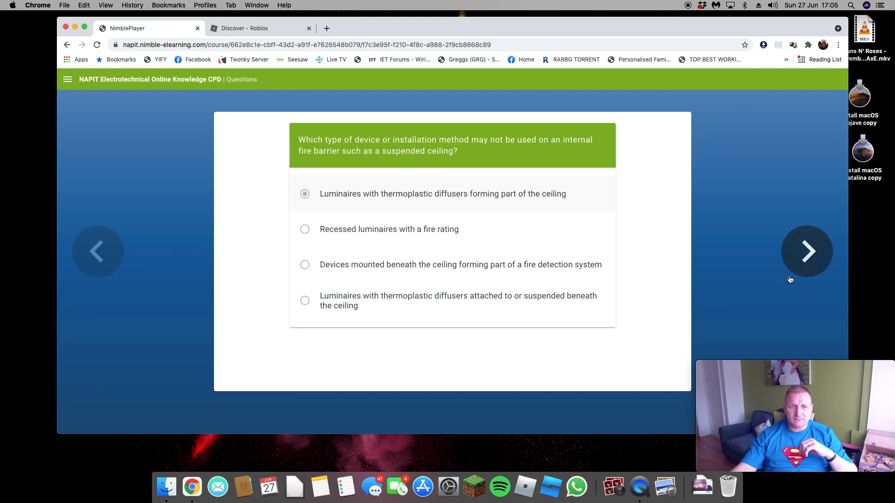
click(806, 251)
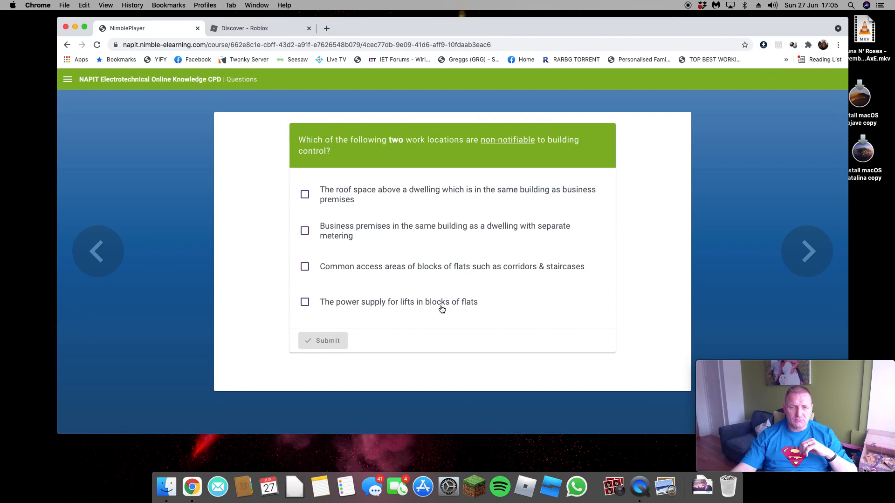
click(305, 302)
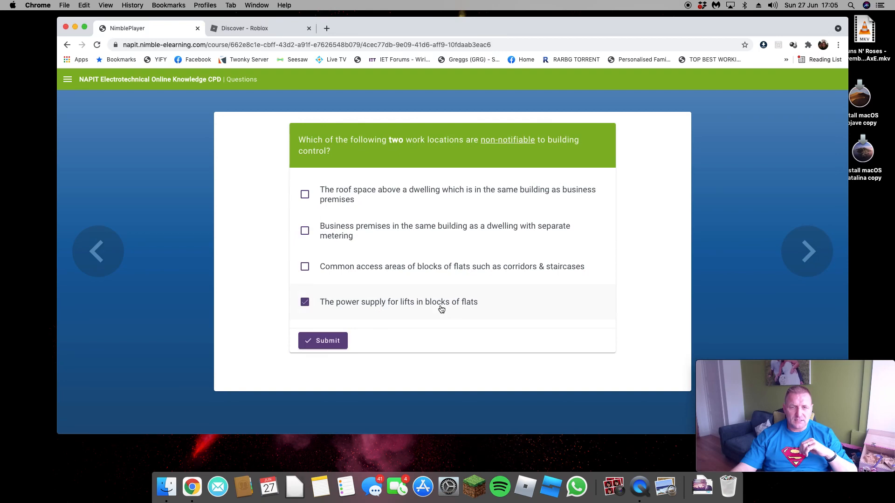
click(304, 231)
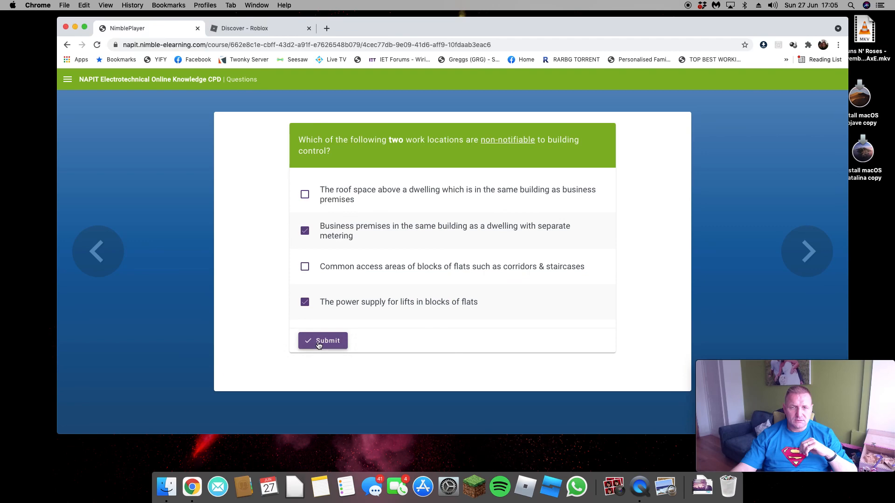
click(323, 340)
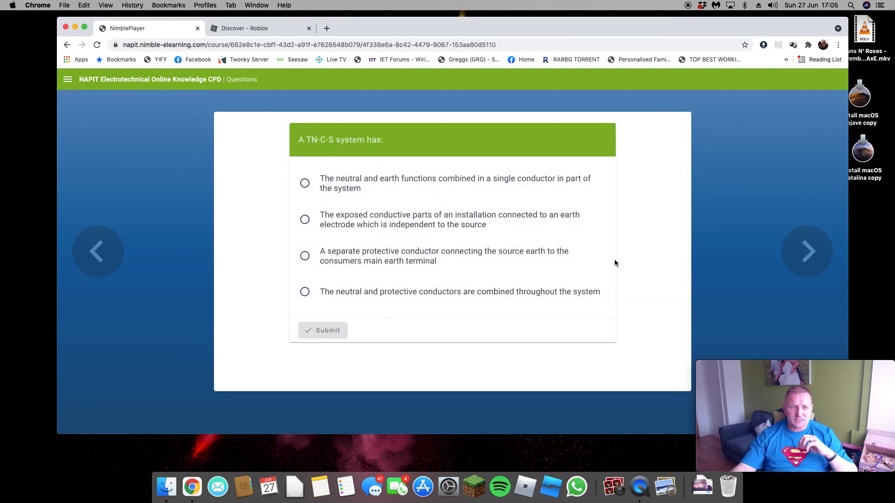
mouse_move(550, 203)
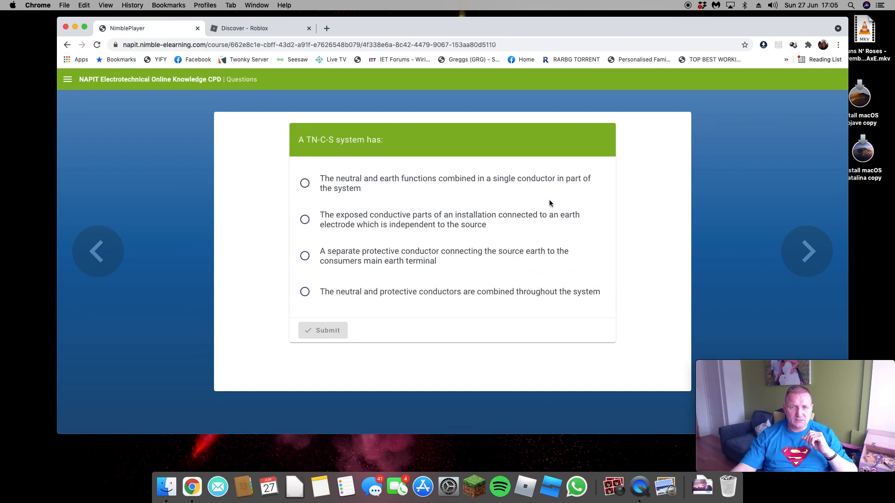
Answer TN-C-S as neutral and earth partly combined, and PRS visual inspections only supplement an EICR
click(305, 183)
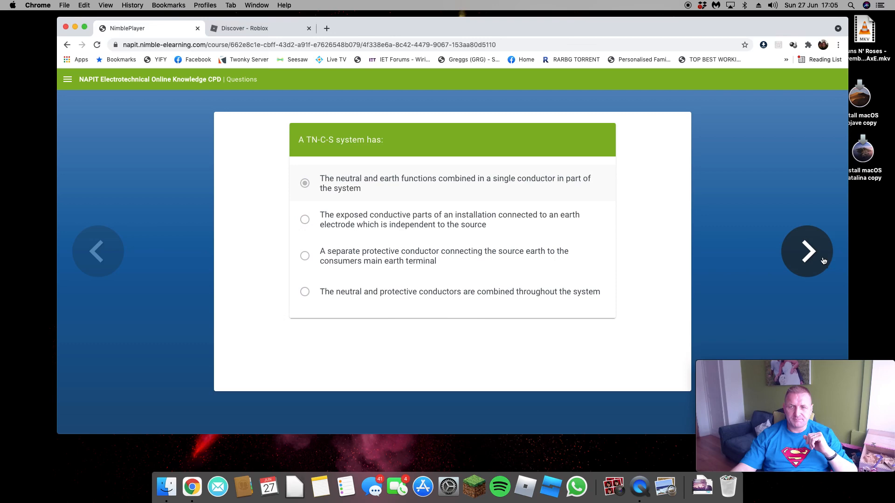
click(806, 251)
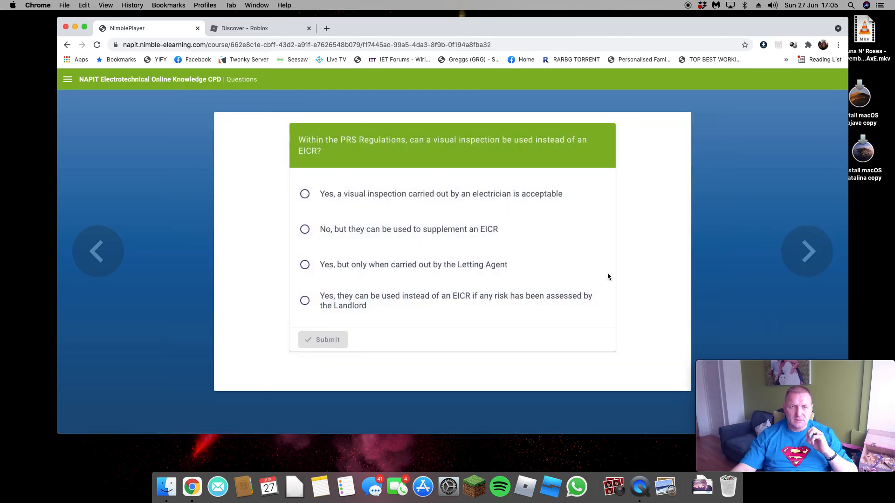
click(305, 228)
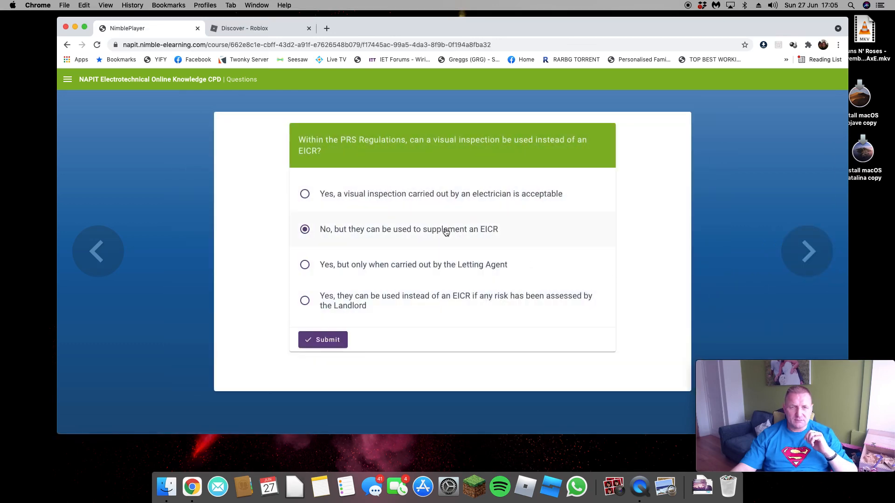
click(323, 340)
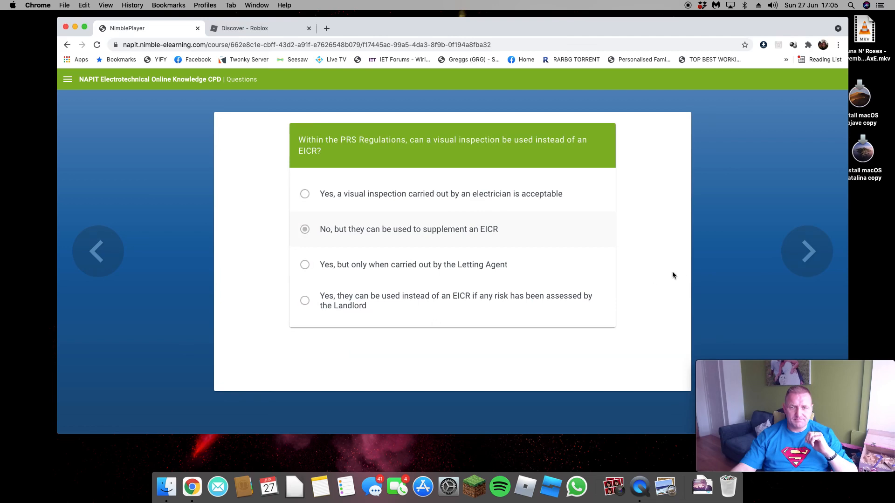
click(806, 251)
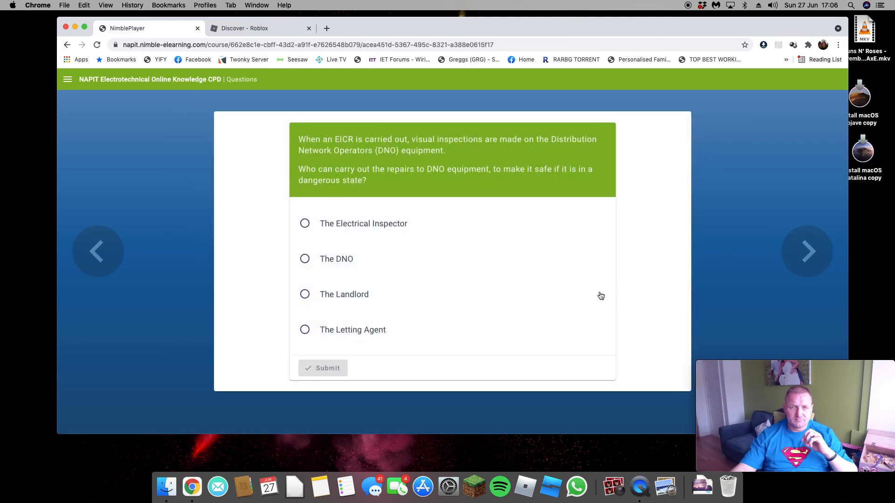
mouse_move(343, 288)
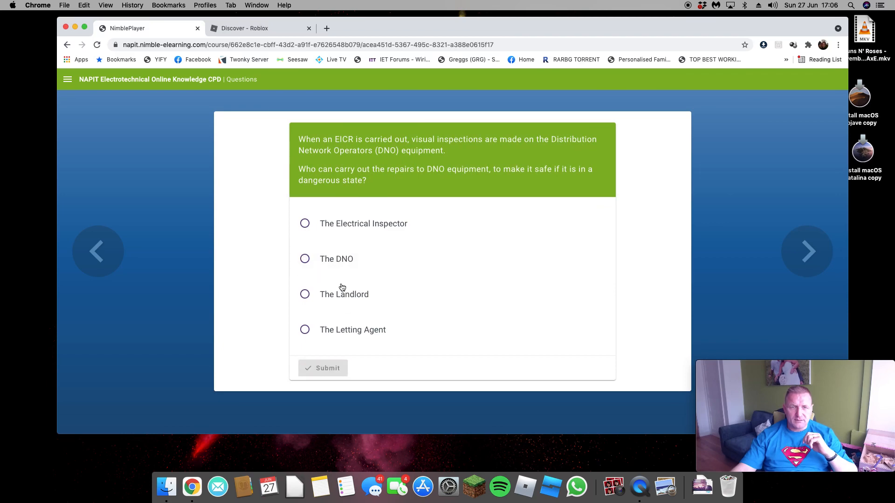
Answer The DNO for equipment repairs and Part P for the Building Regulations question
click(304, 259)
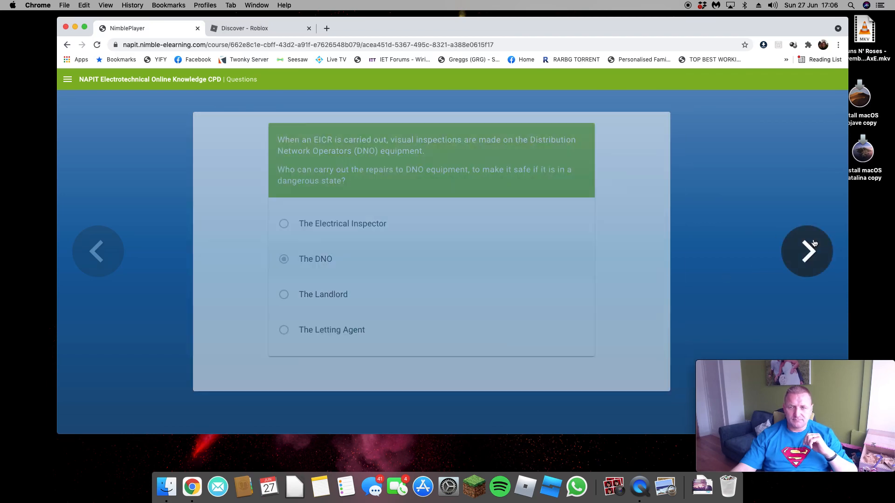
click(807, 251)
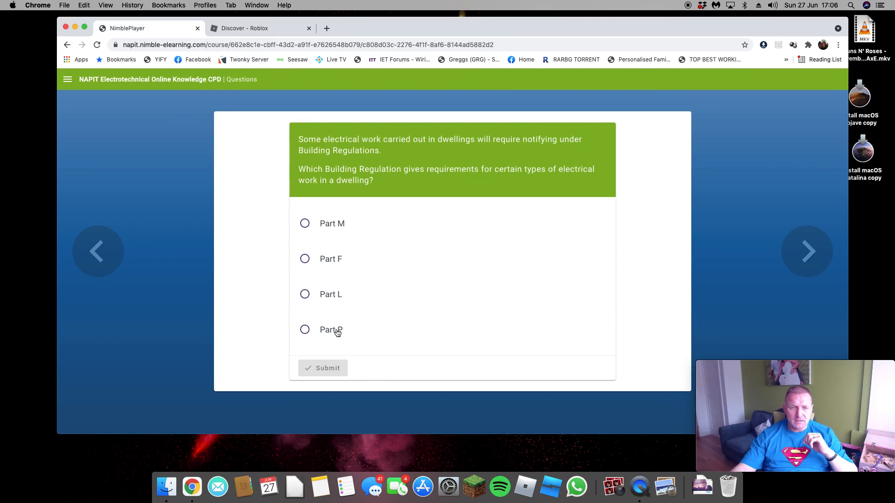
click(304, 330)
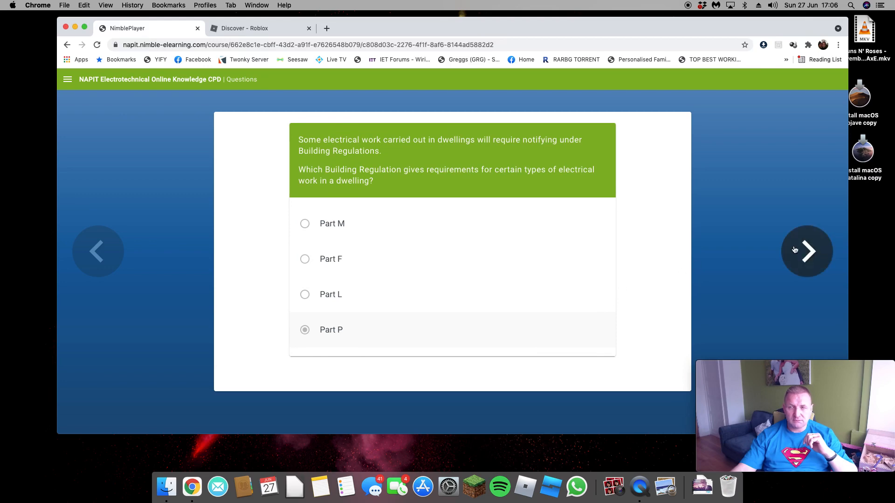
click(807, 252)
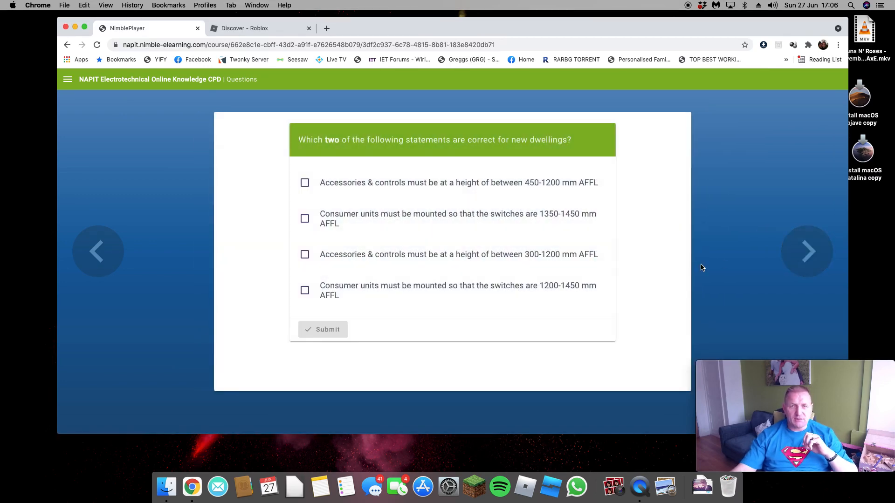
mouse_move(371, 185)
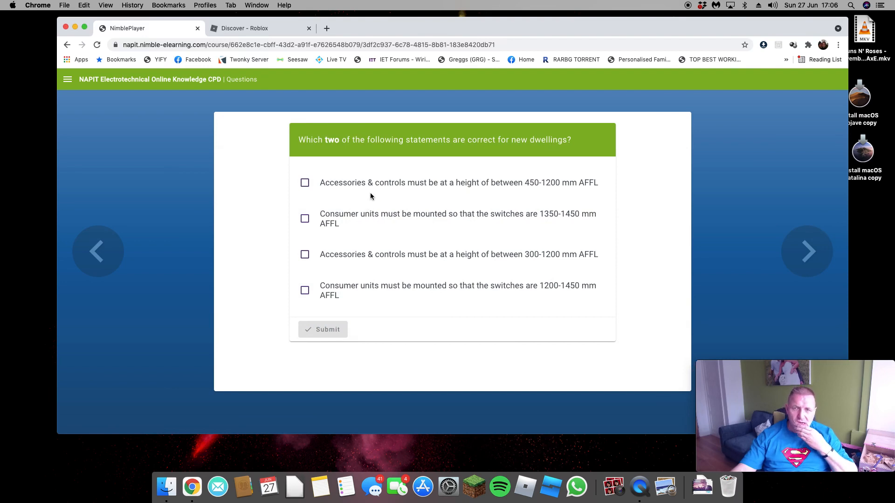
Mark the 450-1200 mm accessories and 1350-1450 mm consumer unit statements correct, and submit
click(305, 183)
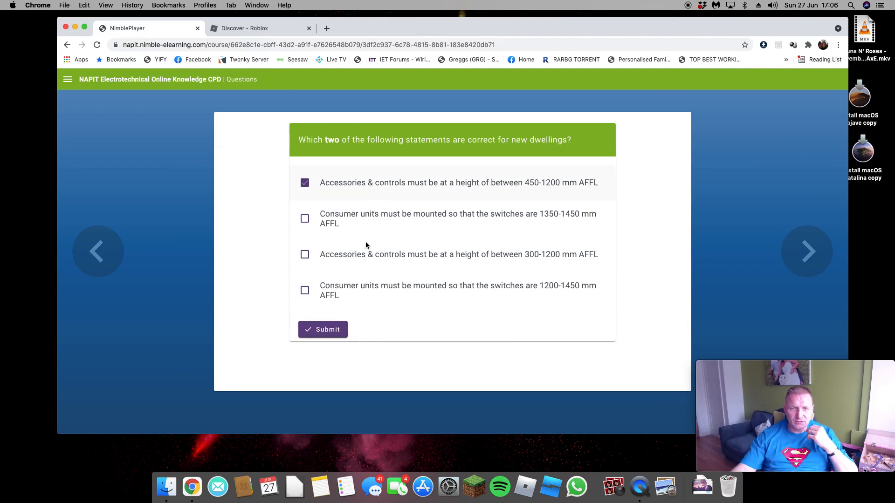
click(305, 218)
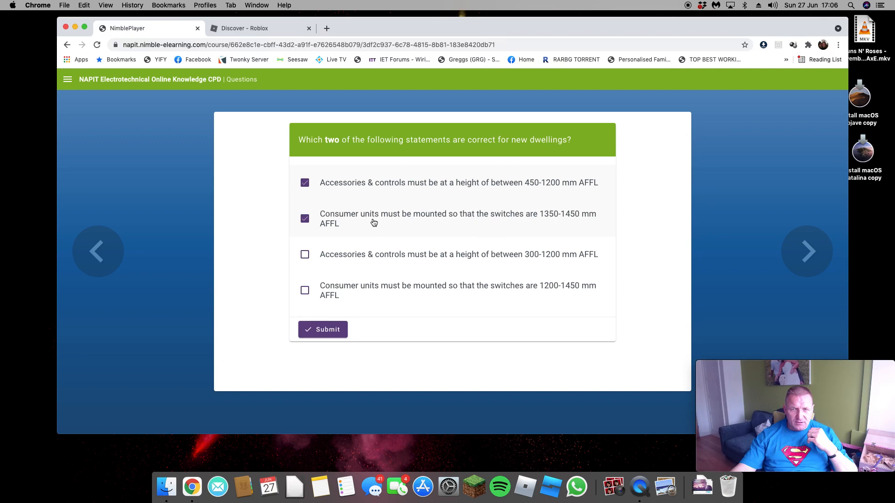
mouse_move(532, 224)
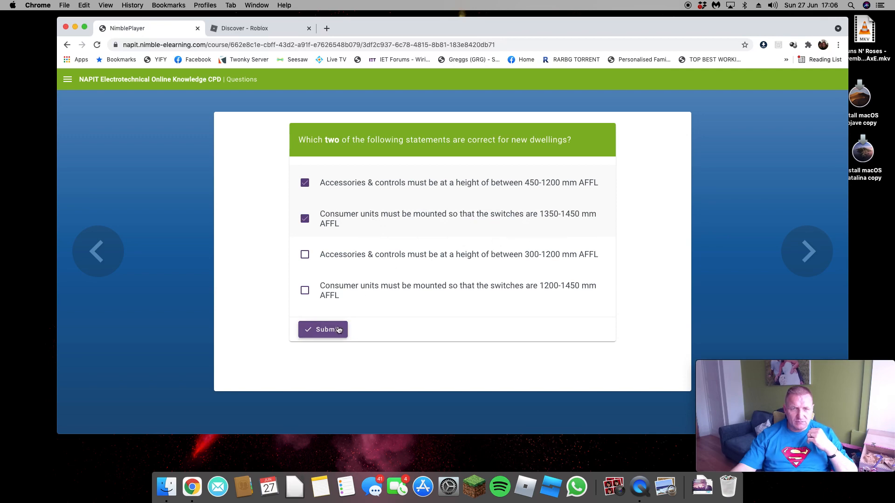
click(322, 330)
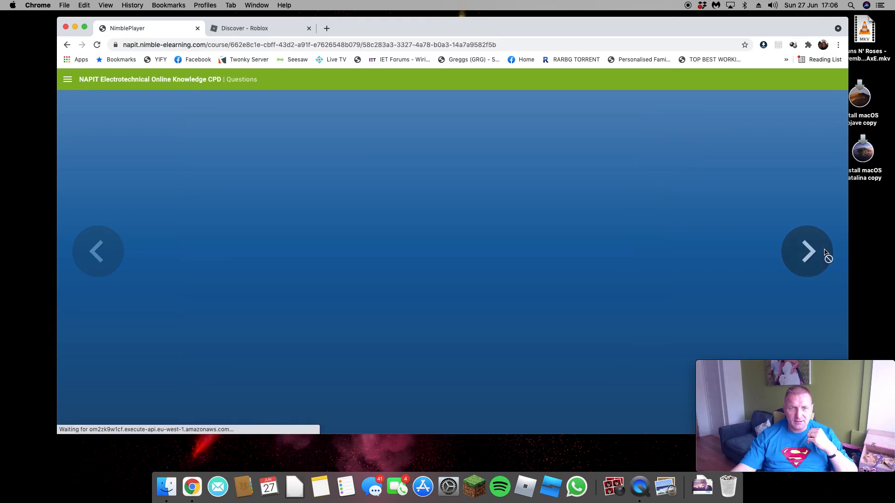
Answer the ring cpc question (both ends earthed), PRS regions, and 'continue to be used safely'
click(806, 251)
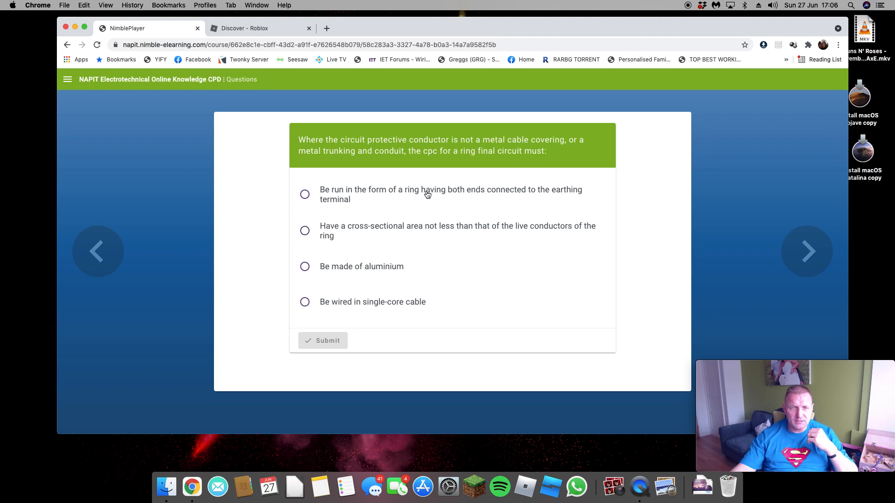
click(305, 194)
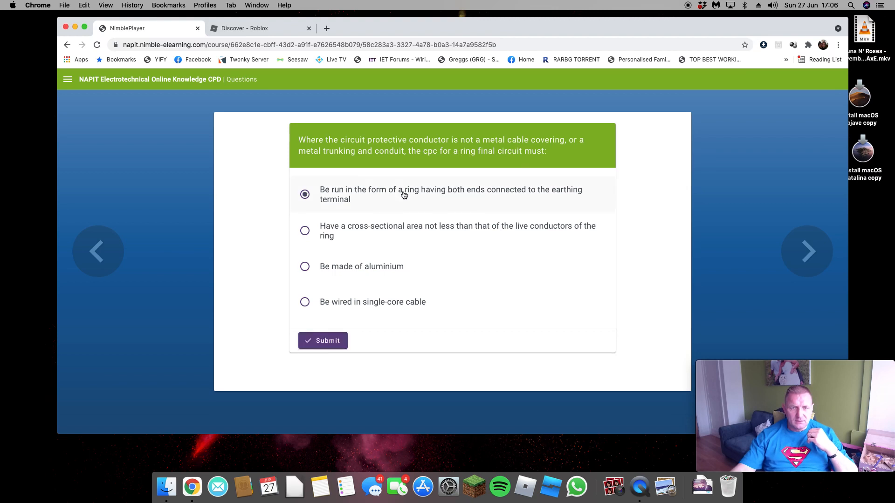
click(323, 341)
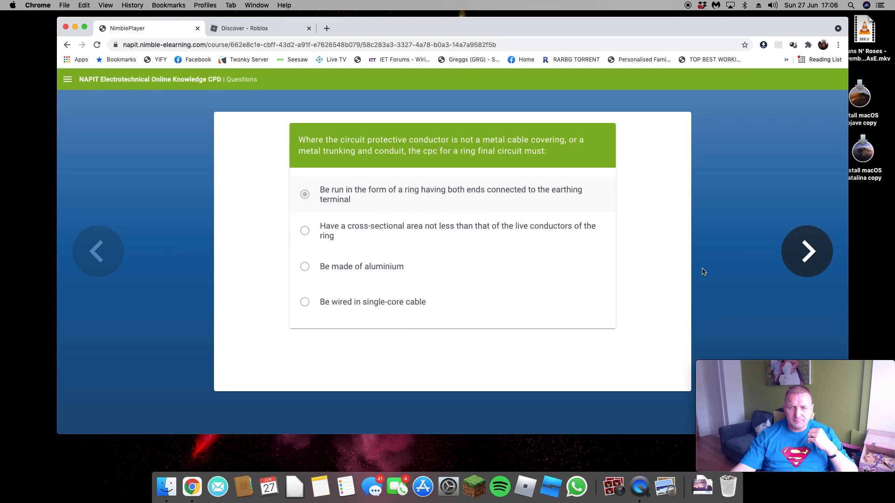
click(806, 251)
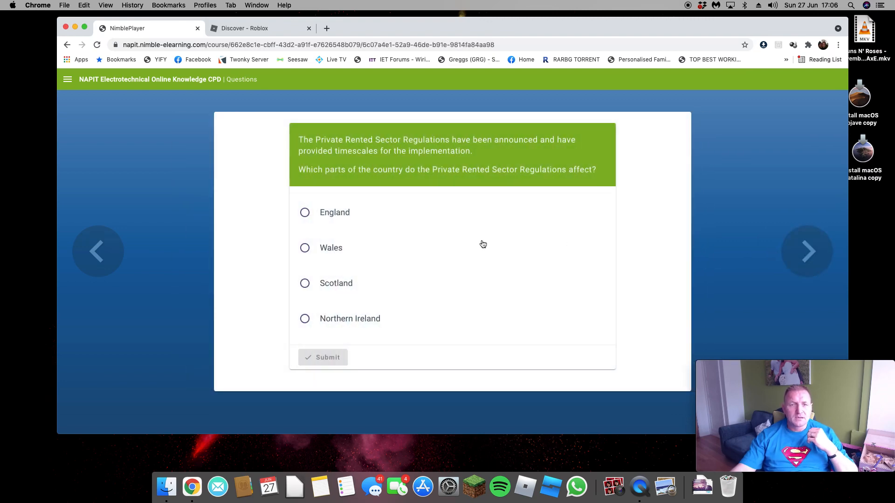
mouse_move(481, 244)
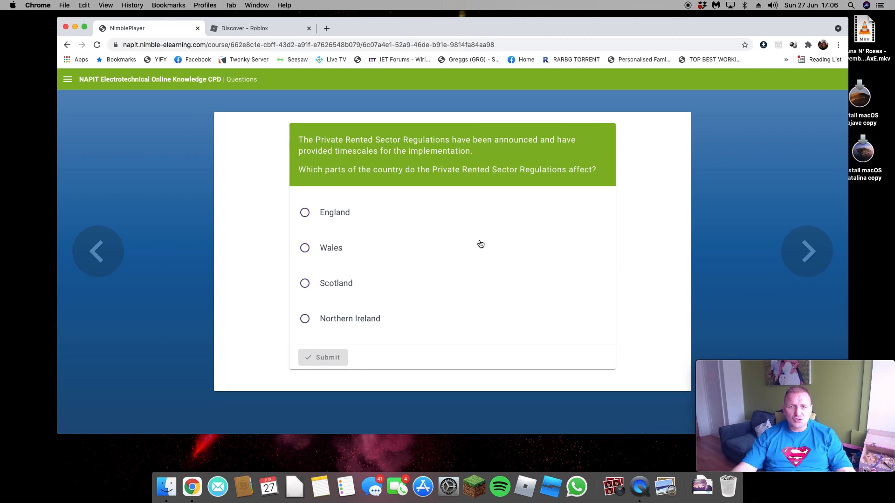
click(304, 213)
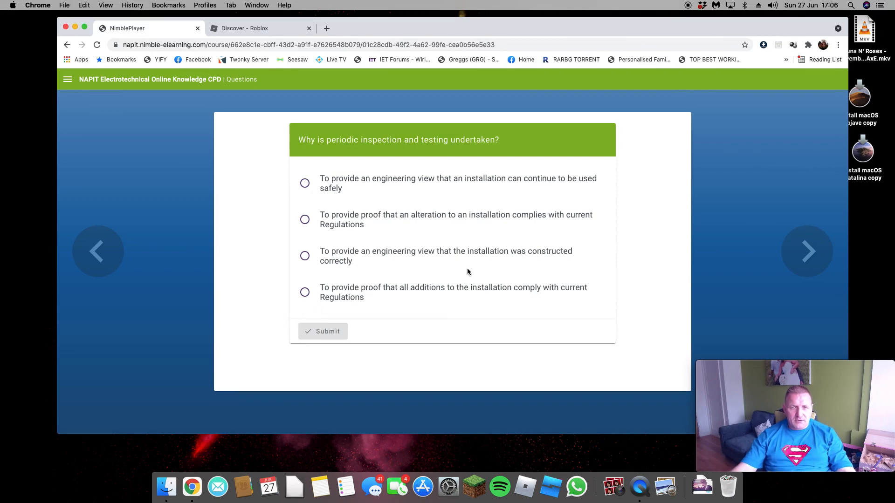
mouse_move(453, 207)
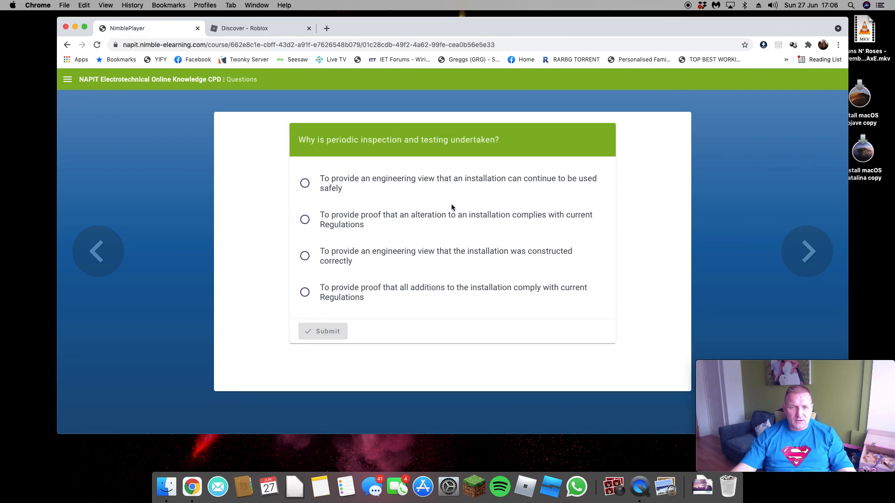
click(305, 183)
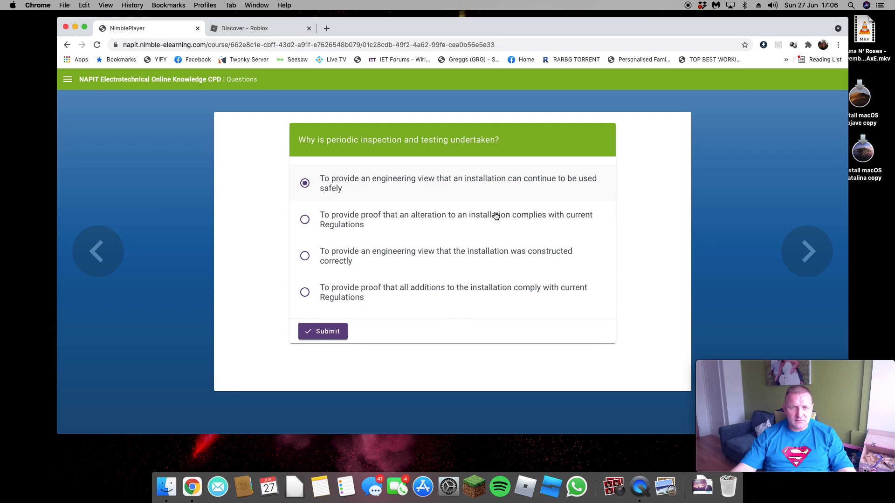
mouse_move(430, 270)
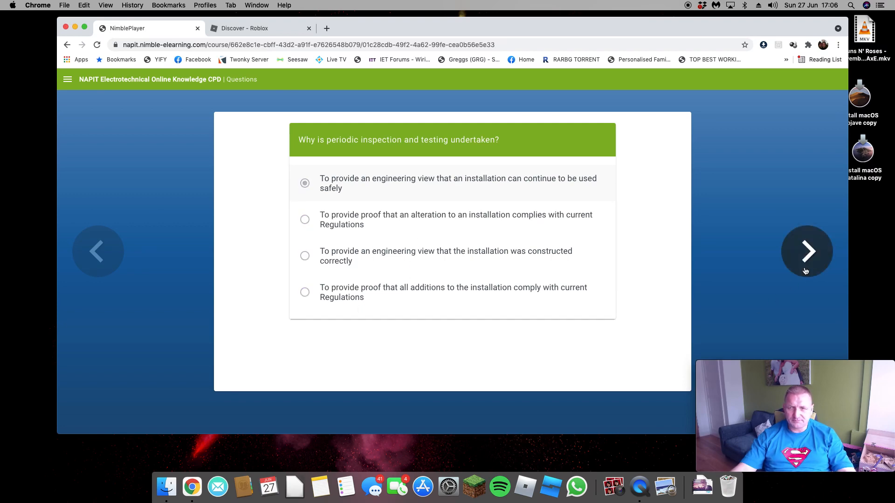
click(807, 252)
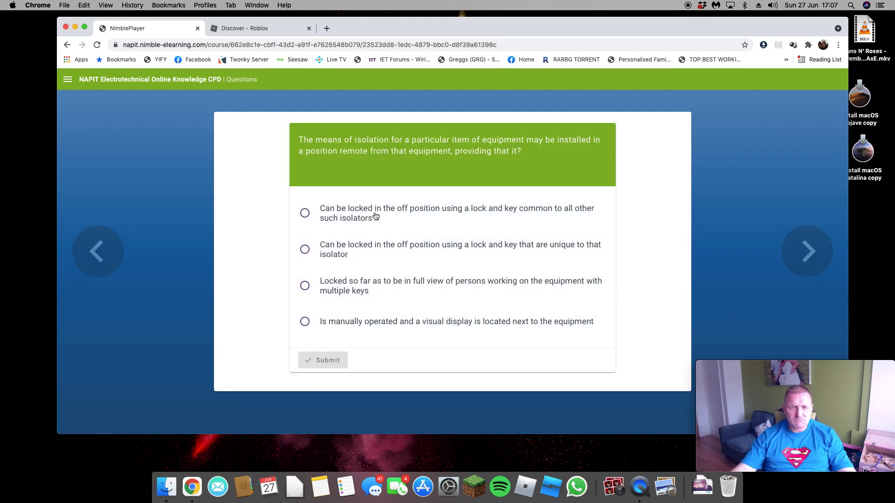
mouse_move(451, 248)
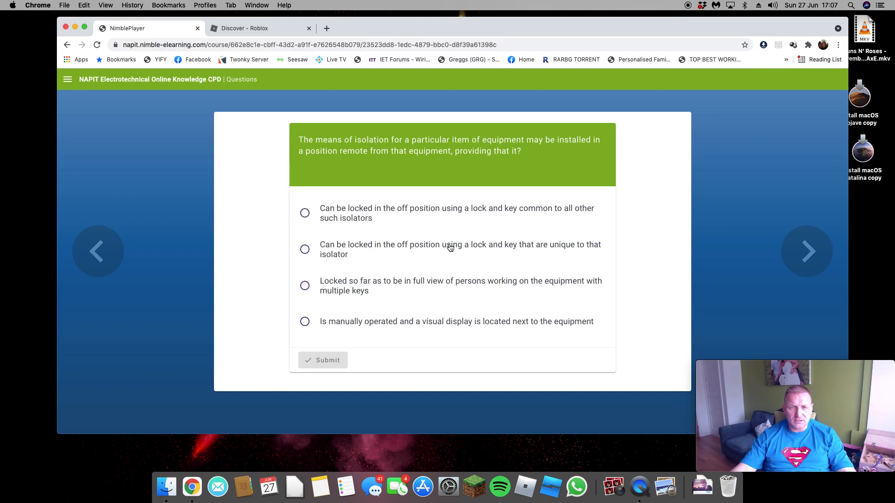
mouse_move(495, 249)
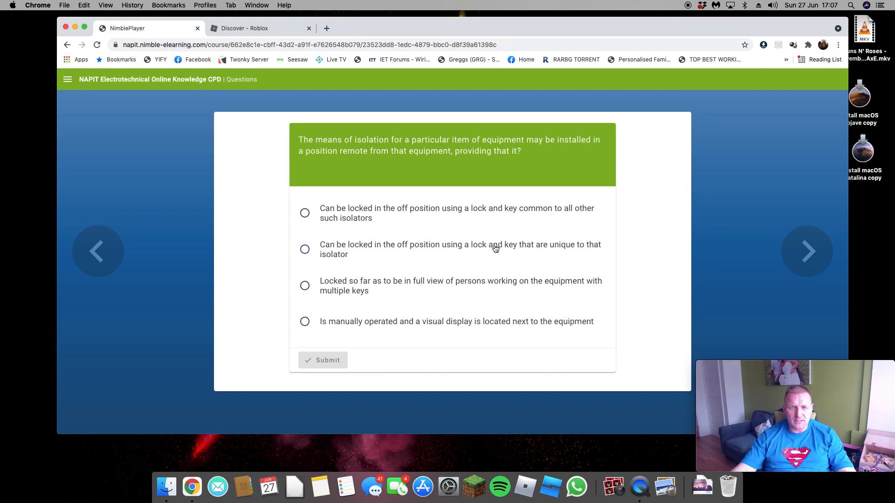
Answer isolation with a lock and key unique to the isolator, and arrester near main incoming supply
click(305, 250)
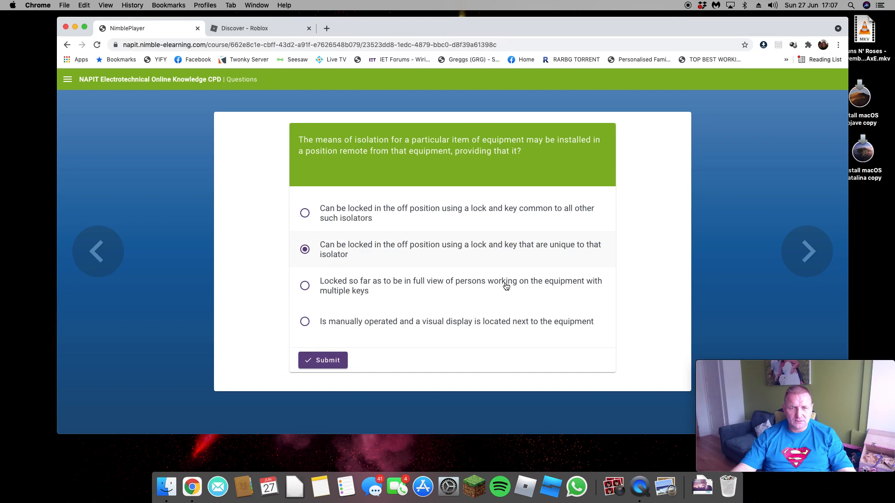
mouse_move(338, 380)
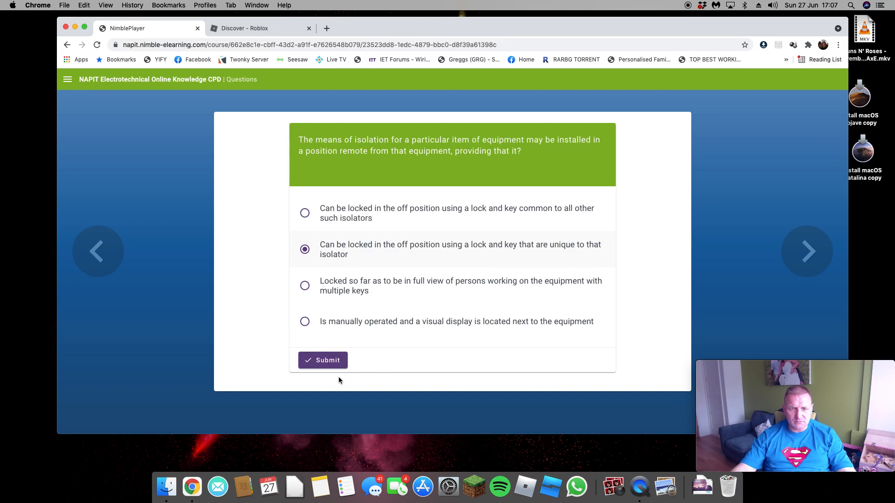
click(322, 360)
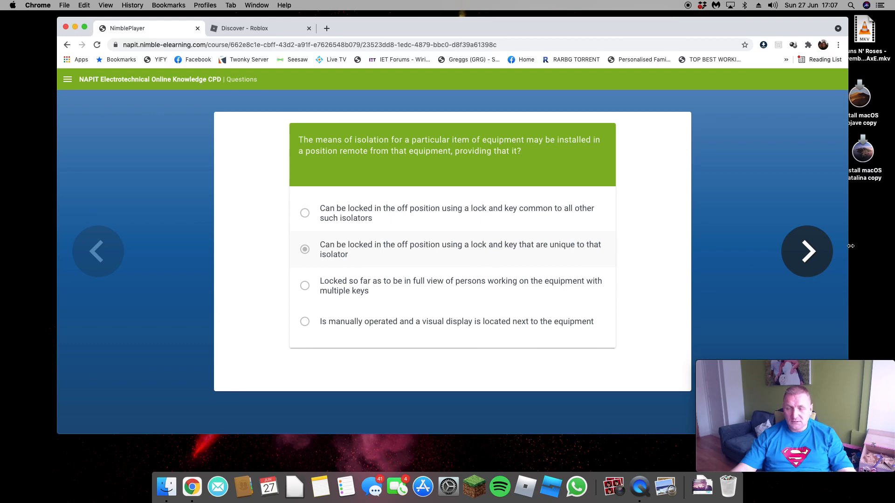
click(806, 251)
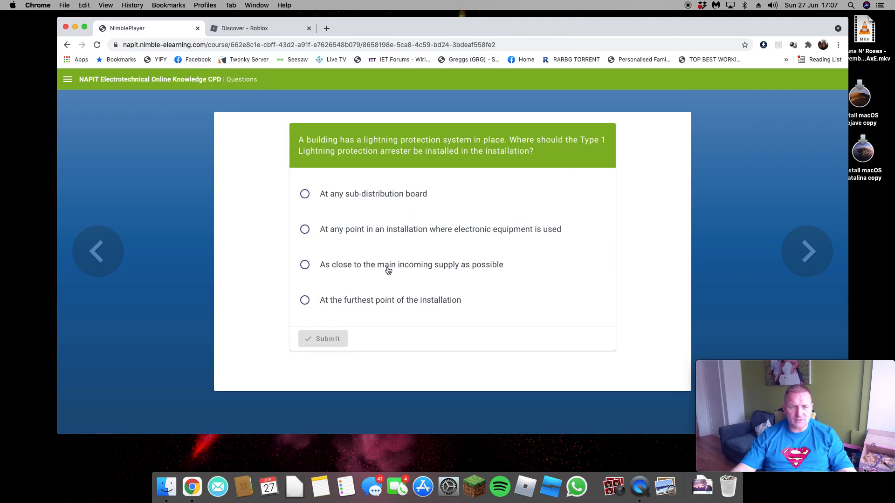
click(304, 265)
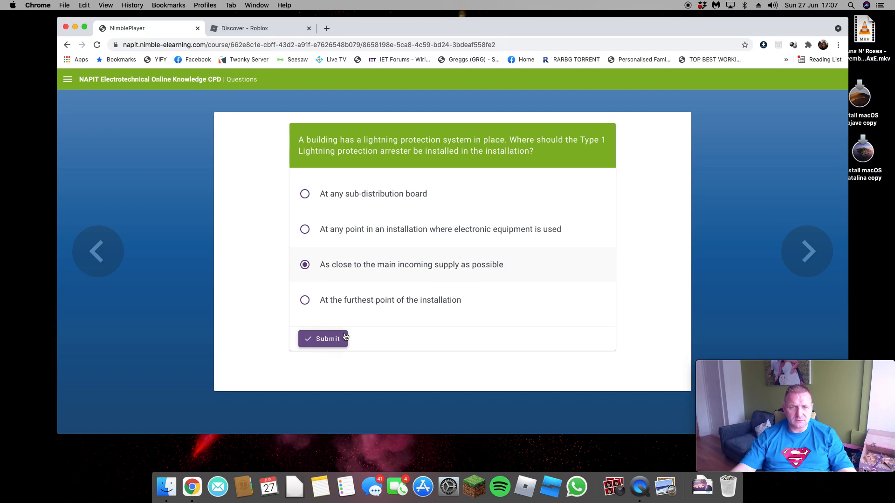
click(323, 339)
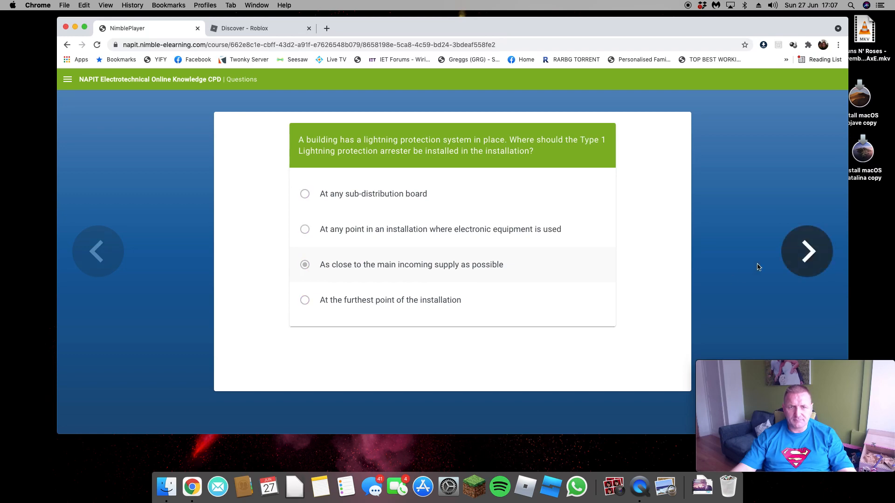
click(807, 251)
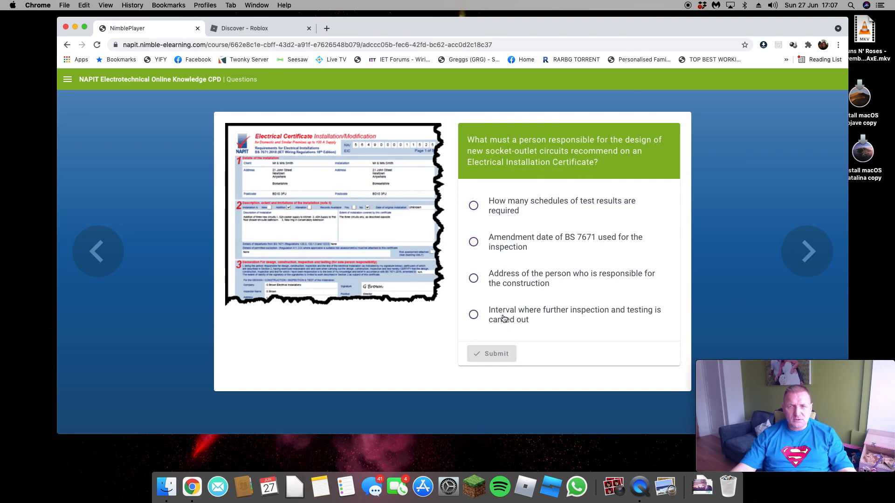
mouse_move(507, 302)
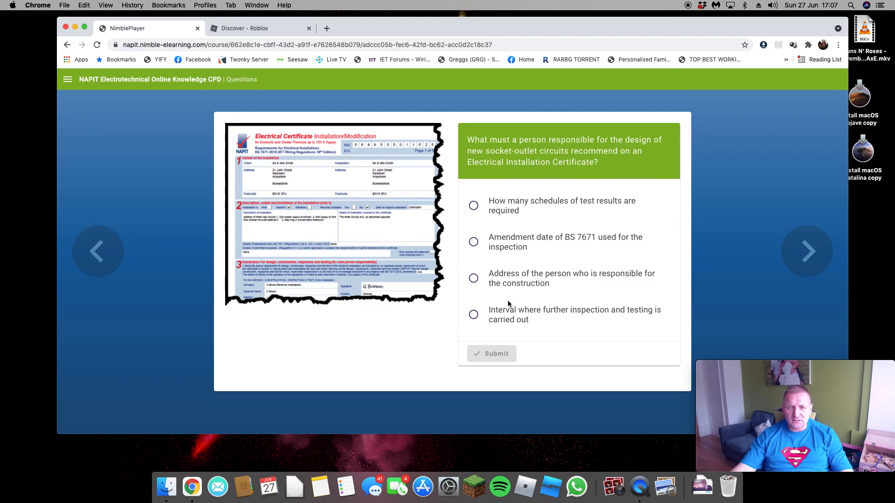
Answer the further inspection interval, GS 38, and existing tenancies From 1st April 2021
click(473, 315)
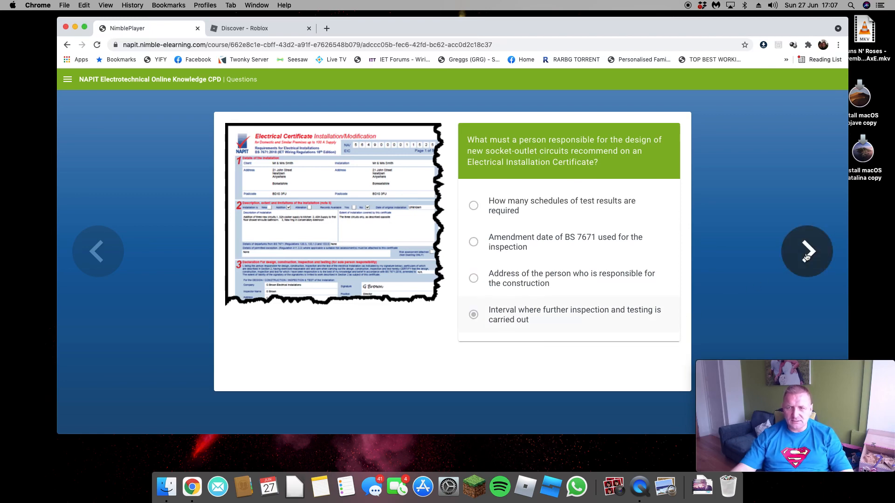
click(806, 251)
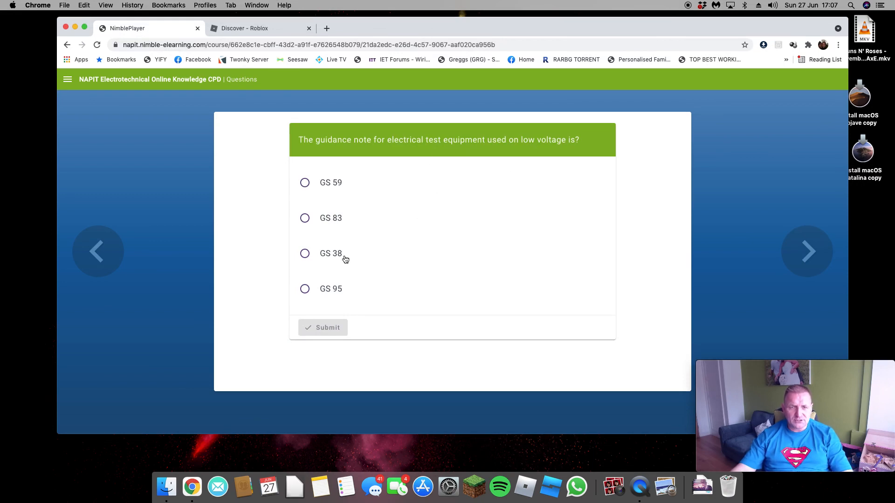
click(304, 254)
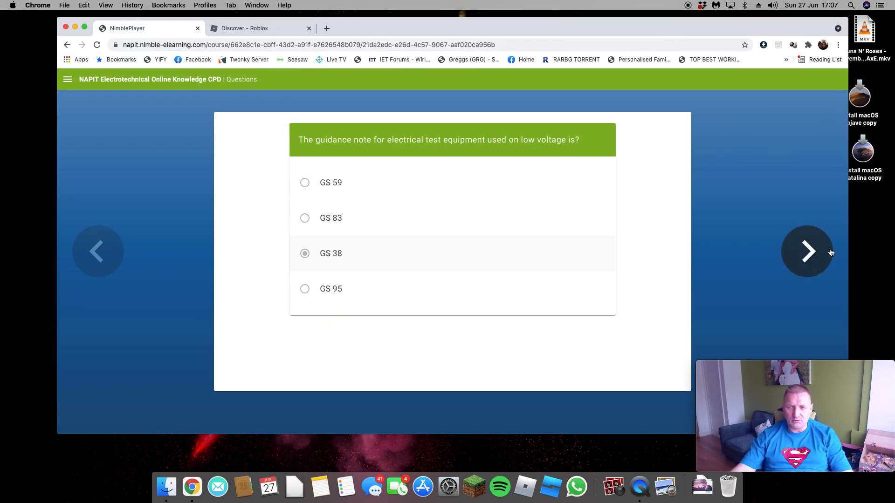
click(806, 251)
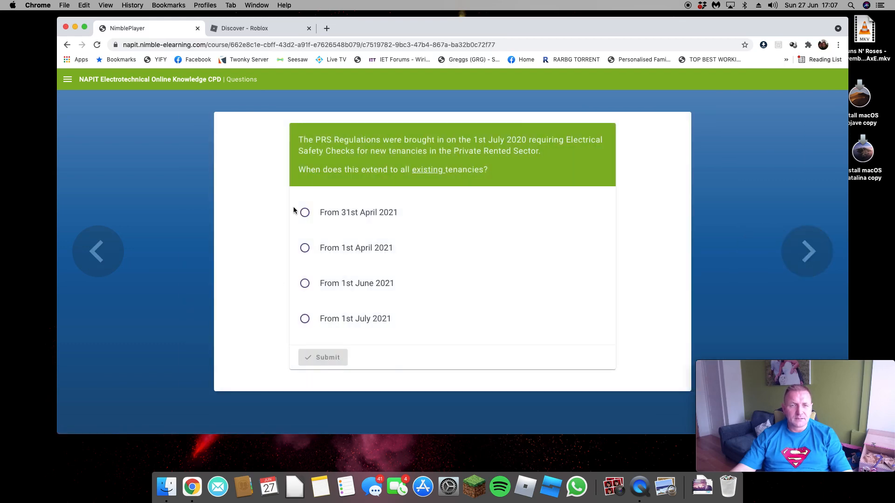
mouse_move(504, 137)
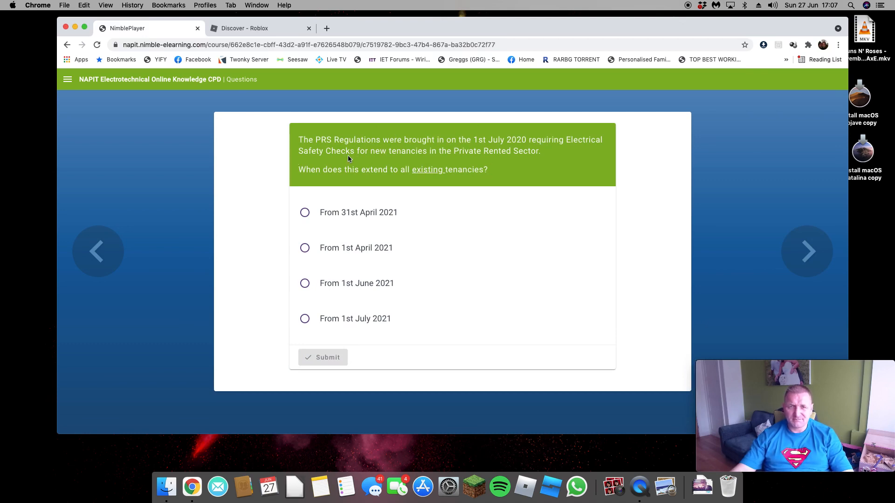
mouse_move(334, 250)
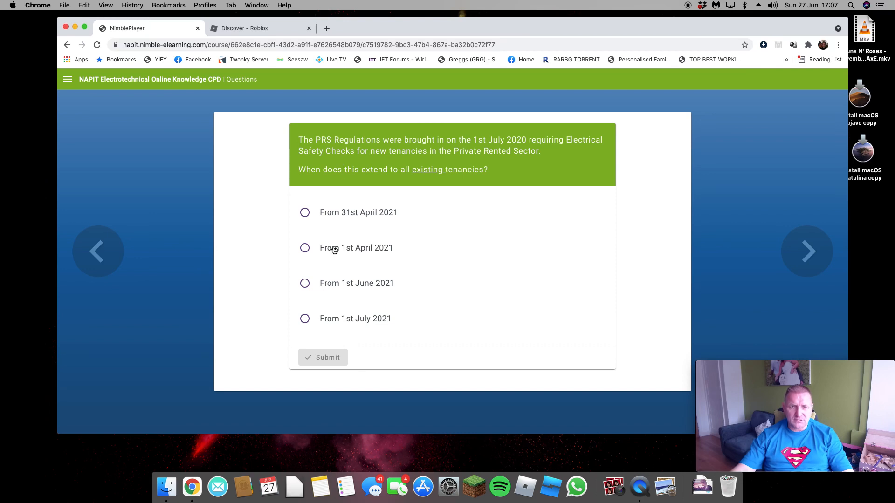
click(305, 247)
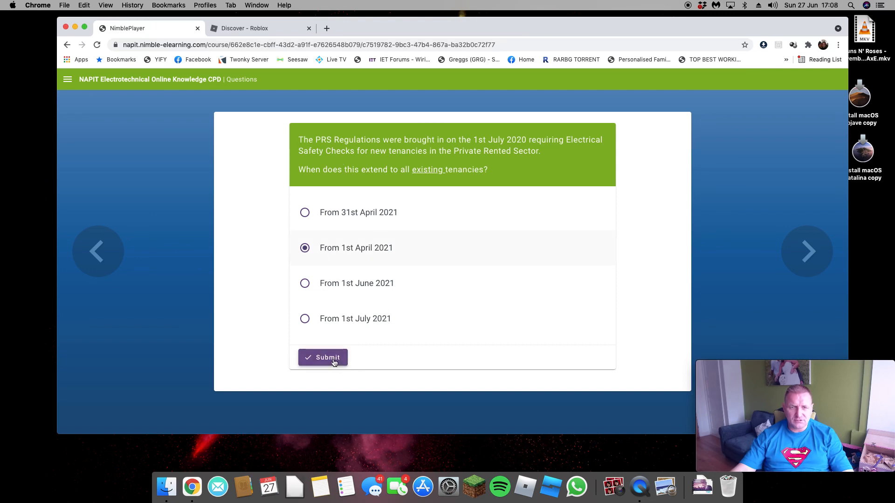
click(323, 357)
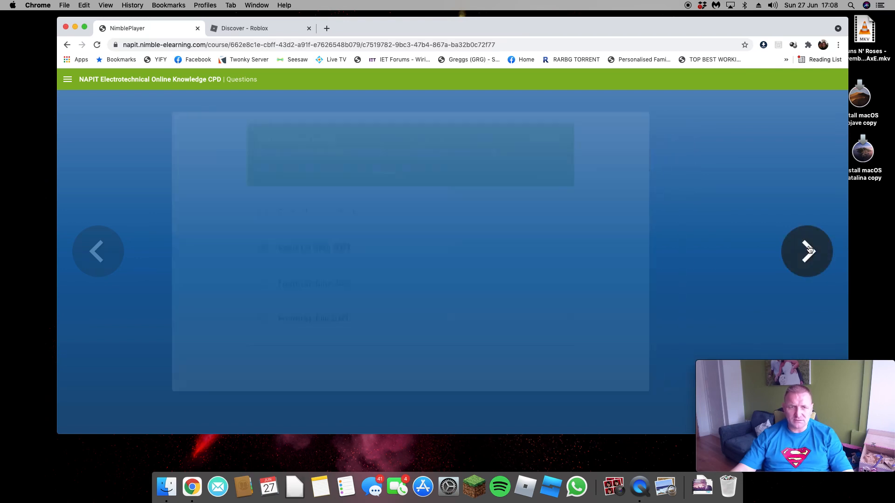
click(806, 251)
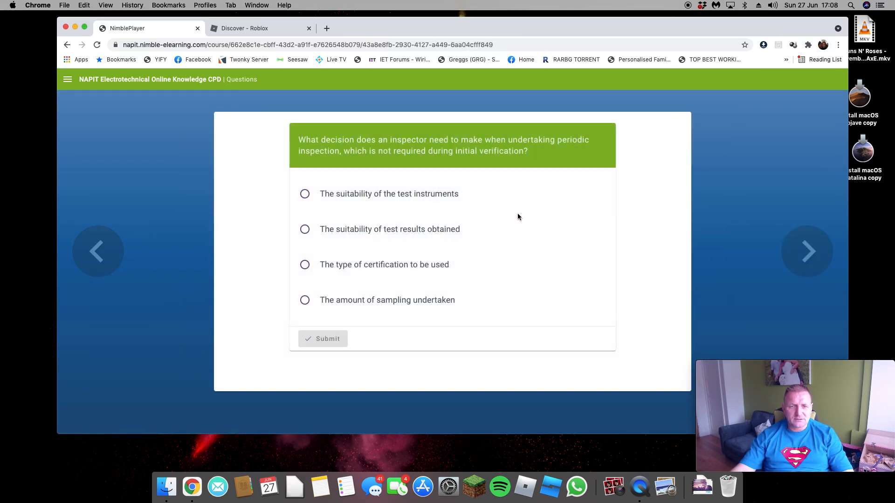
Answer the amount of sampling question and choose TNT-S for the earthing system
click(305, 300)
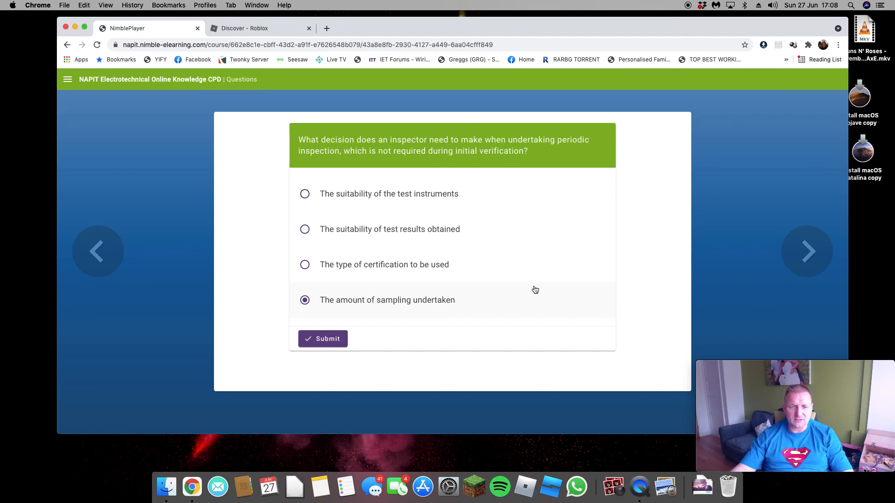
click(807, 251)
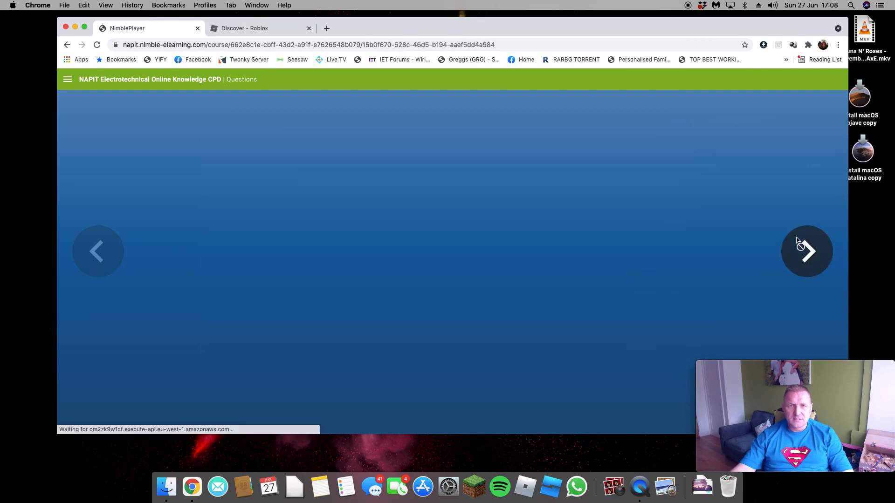
click(806, 252)
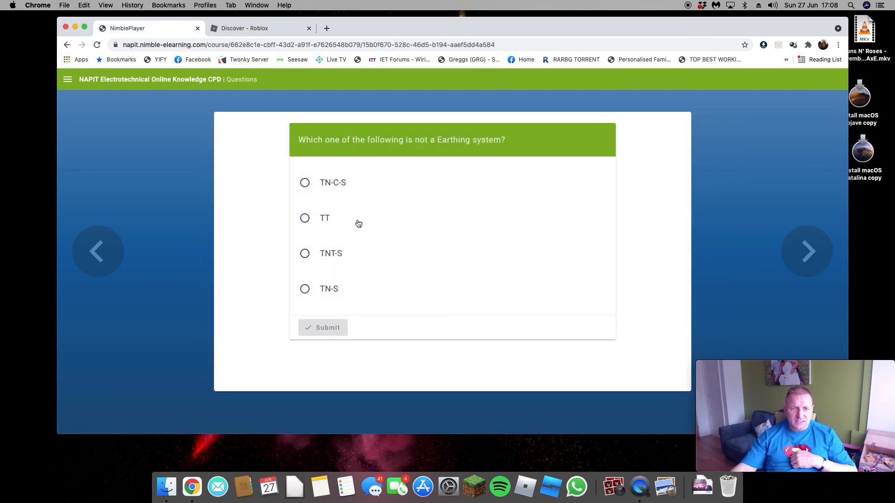
click(305, 254)
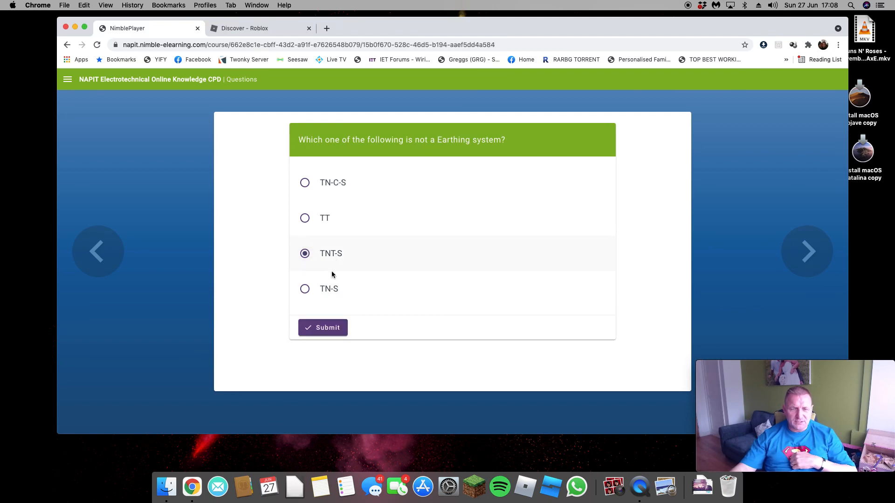
click(323, 327)
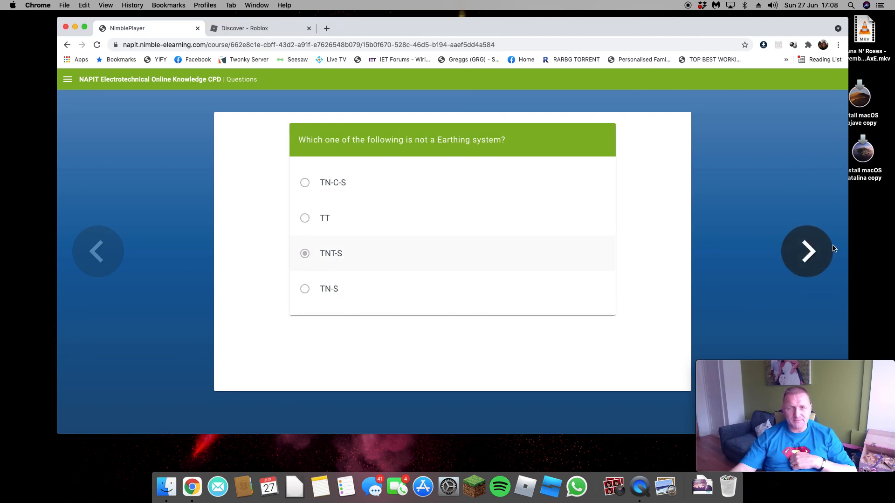
click(807, 251)
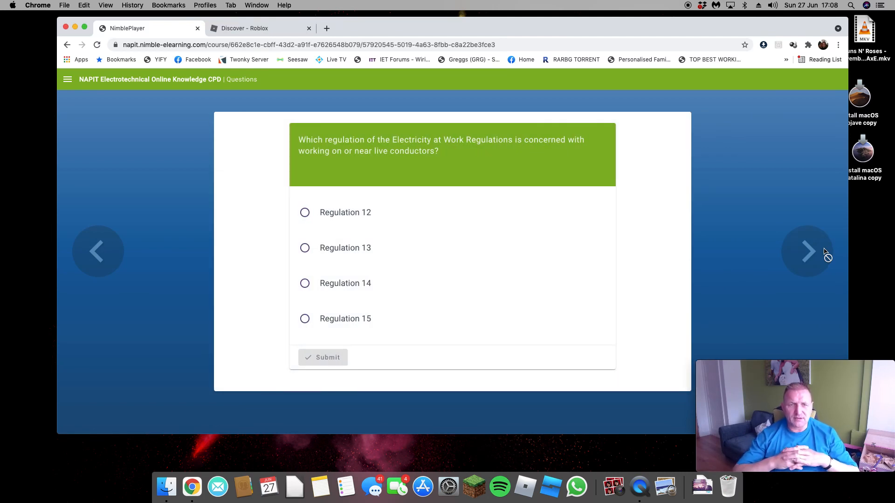
mouse_move(392, 286)
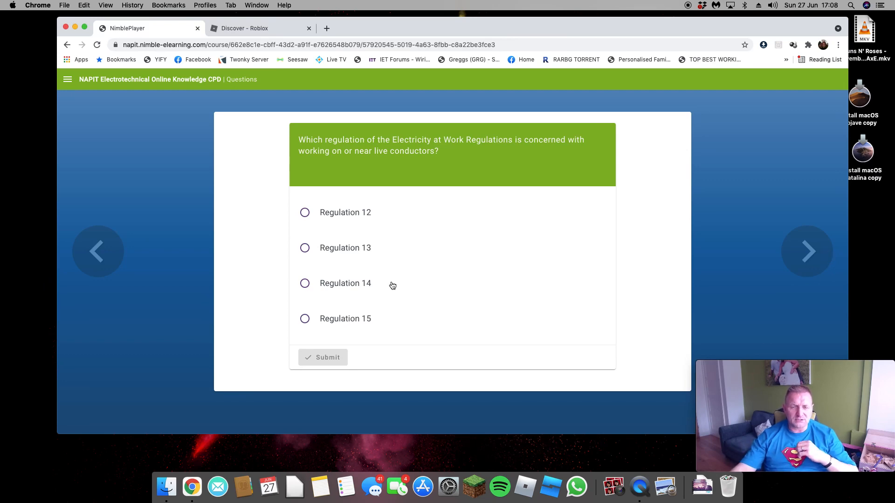
Answer Regulation 14, then Environment for the external influences question
click(305, 283)
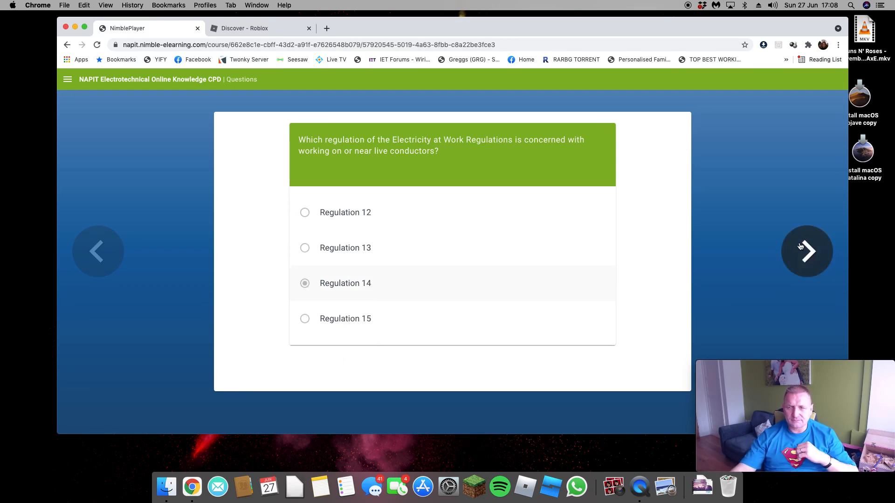
click(807, 251)
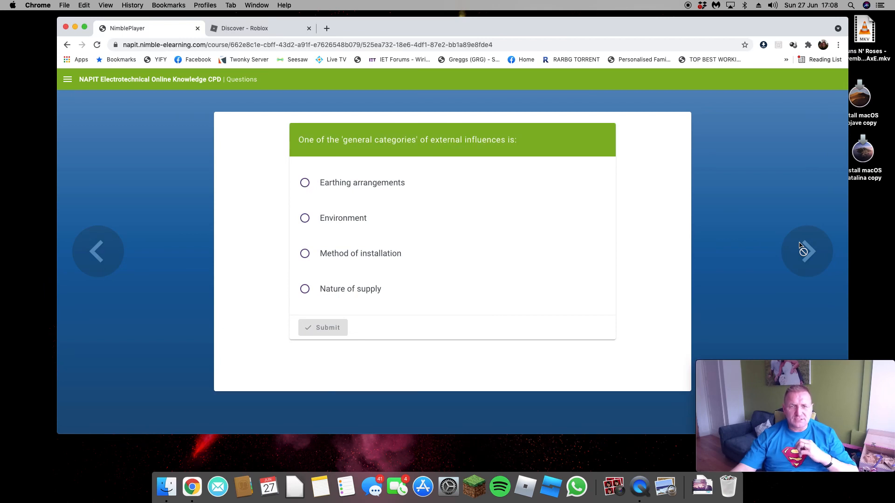
mouse_move(699, 265)
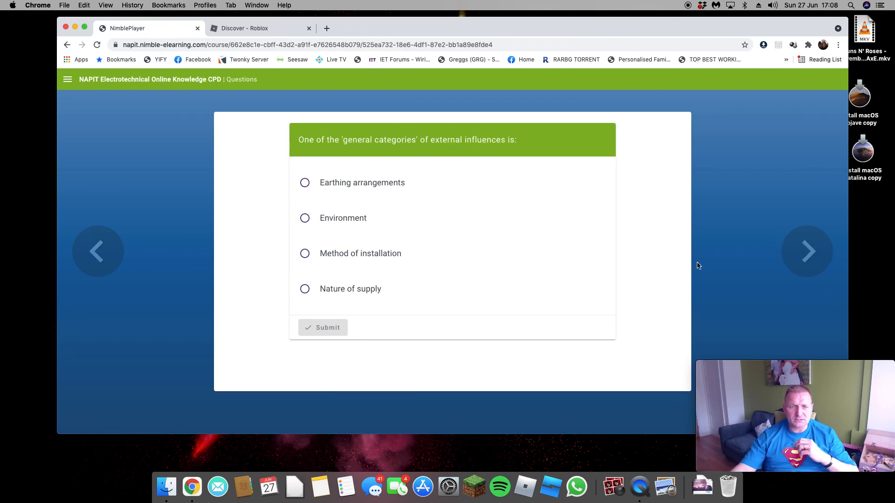
click(305, 218)
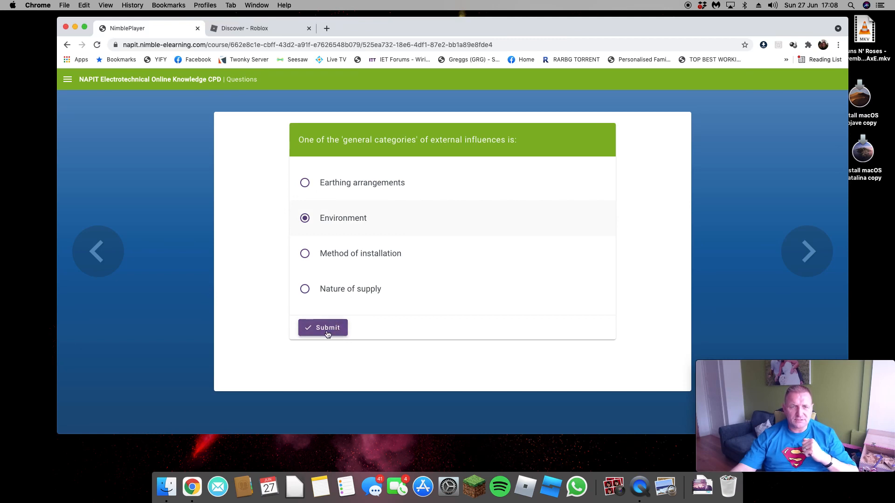
mouse_move(397, 196)
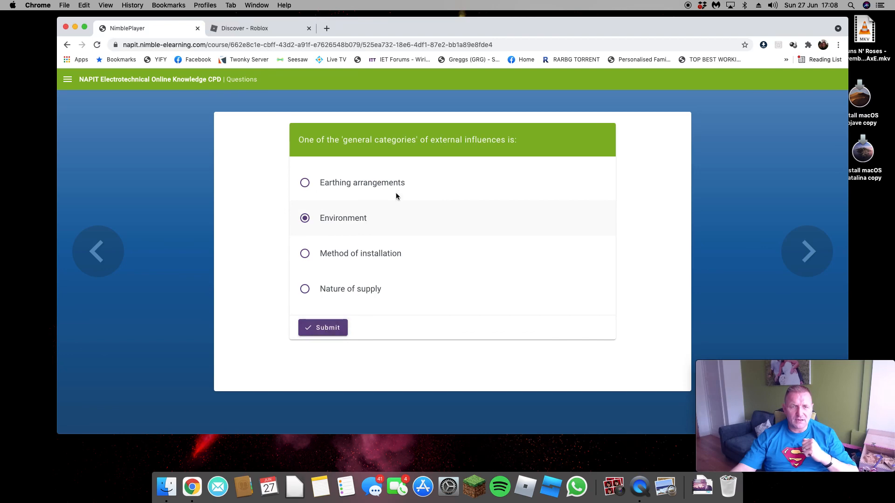
click(323, 328)
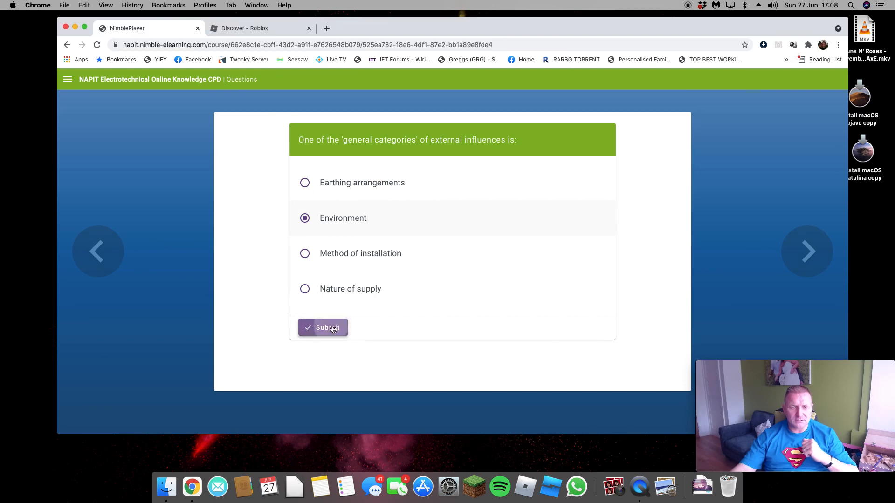
click(323, 328)
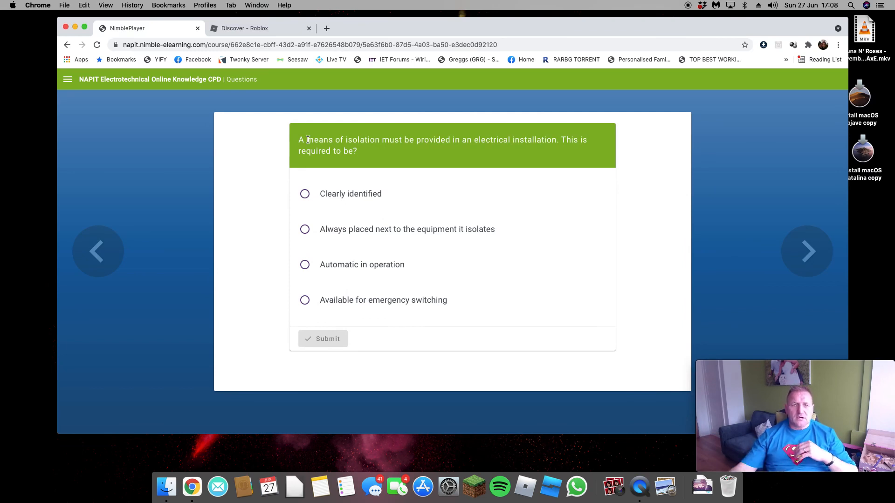
Answer 'Clearly identified' for means of isolation and 0.2 s for TT disconnection time
click(304, 194)
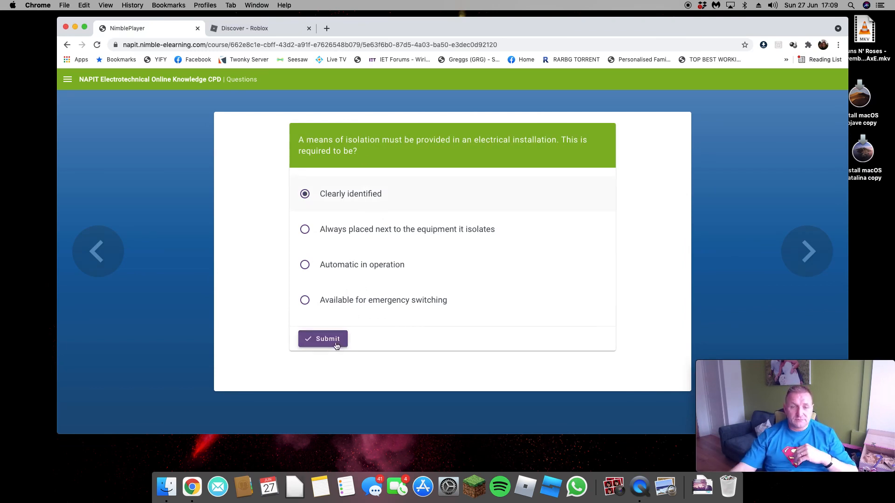
click(323, 339)
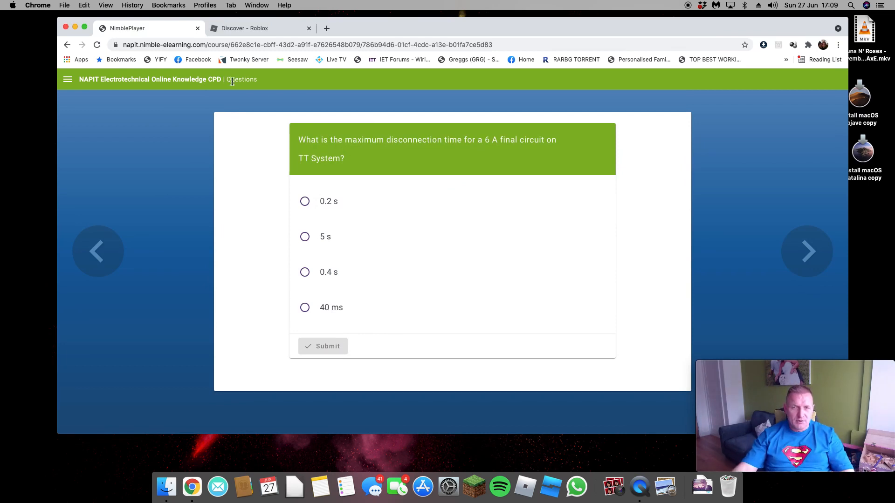
click(305, 201)
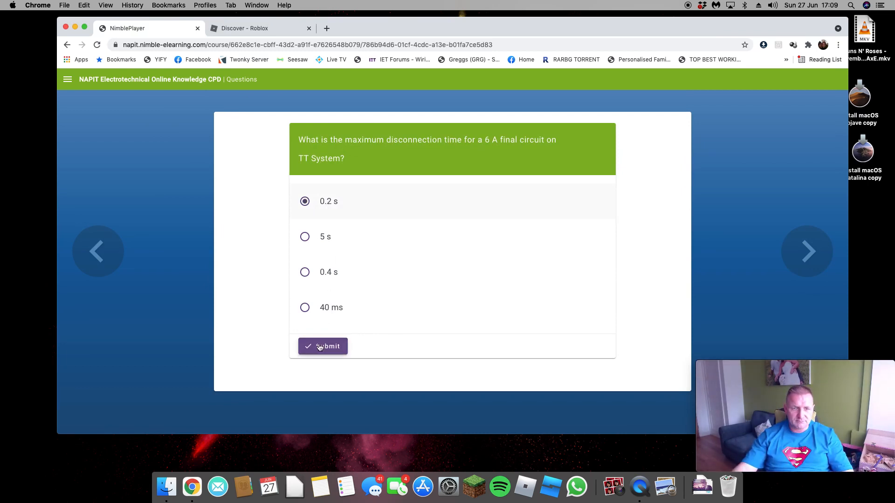
click(323, 346)
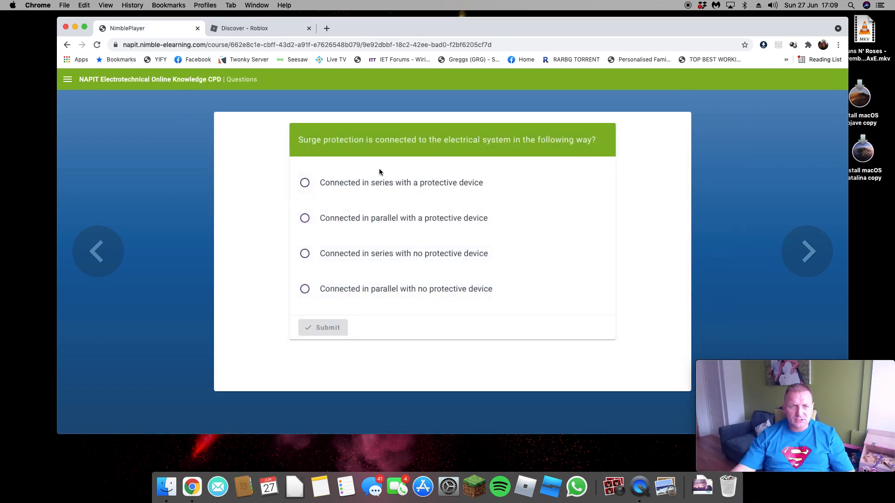
mouse_move(448, 165)
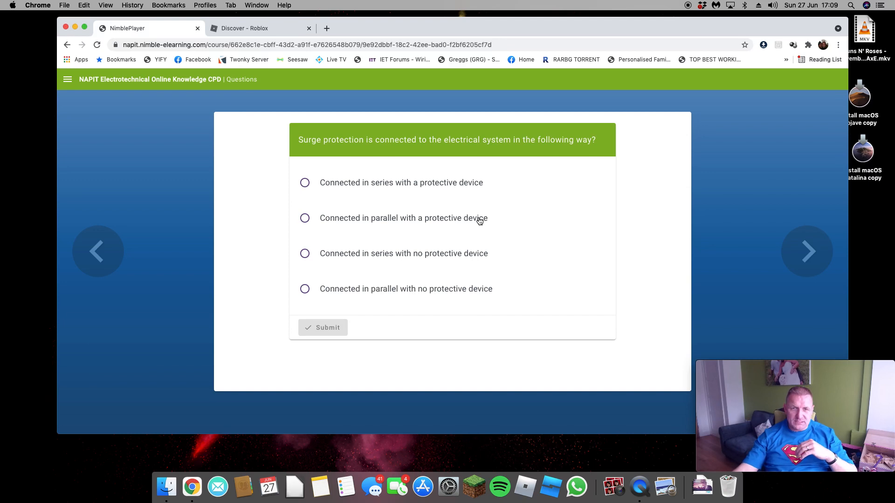
Choose 'Connected in parallel with a protective device' for surge protection and submit
click(305, 218)
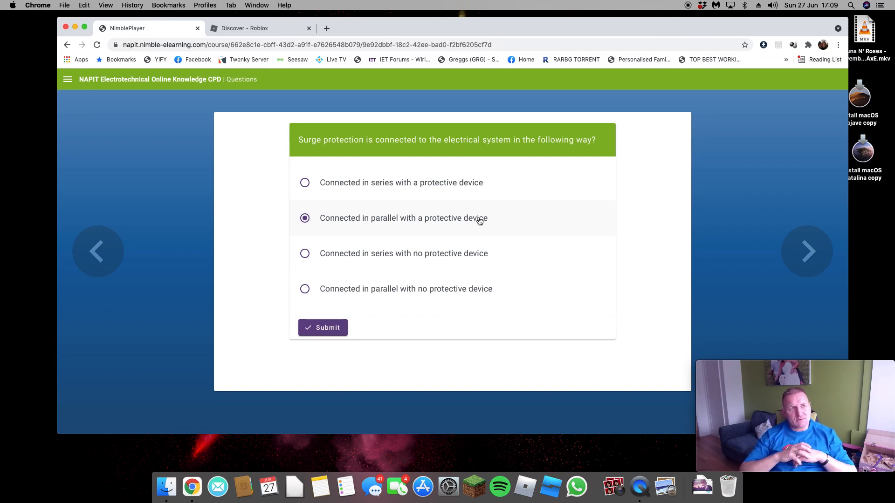
mouse_move(350, 323)
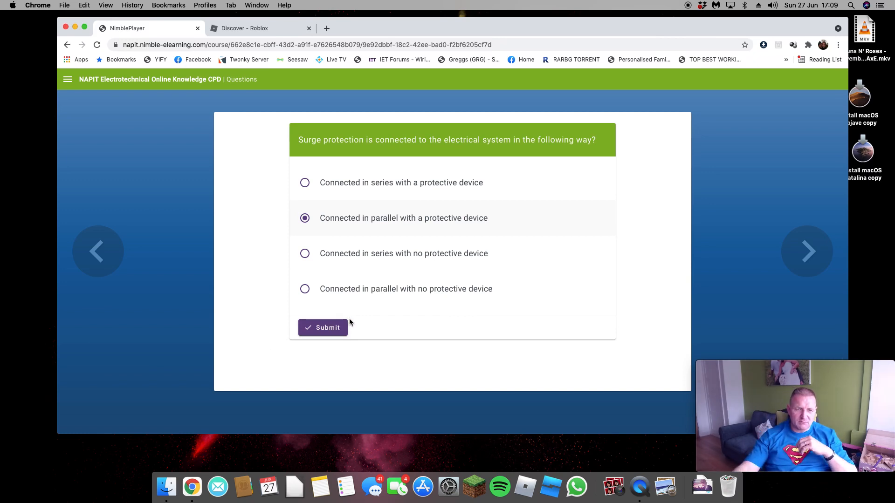
click(323, 328)
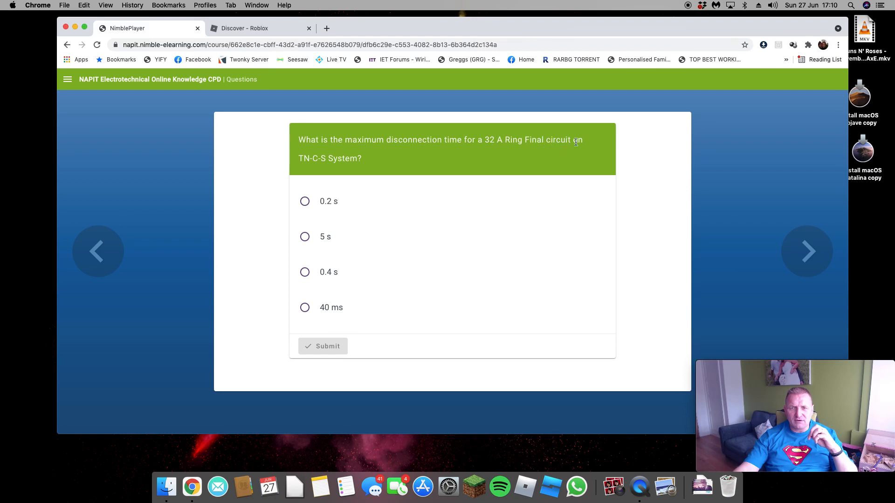
mouse_move(325, 261)
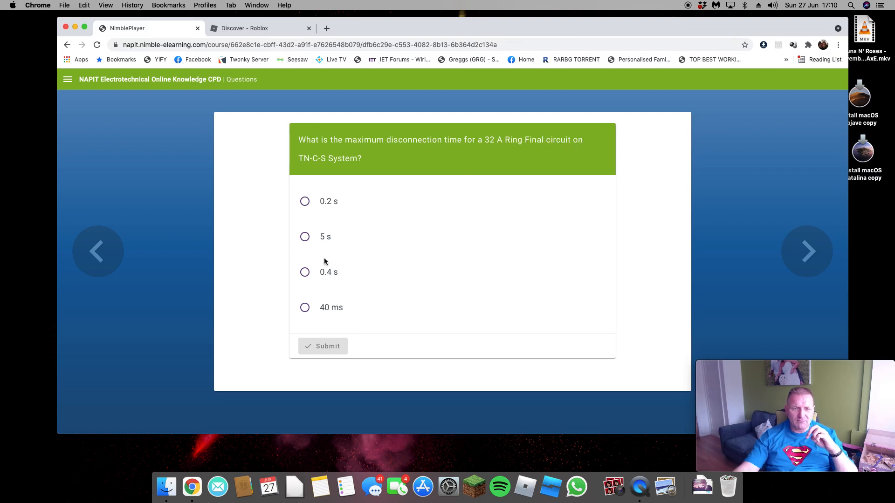
Answer the 32 A ring final circuit question, then submit 0.05 Ω for conductor resistance
click(305, 273)
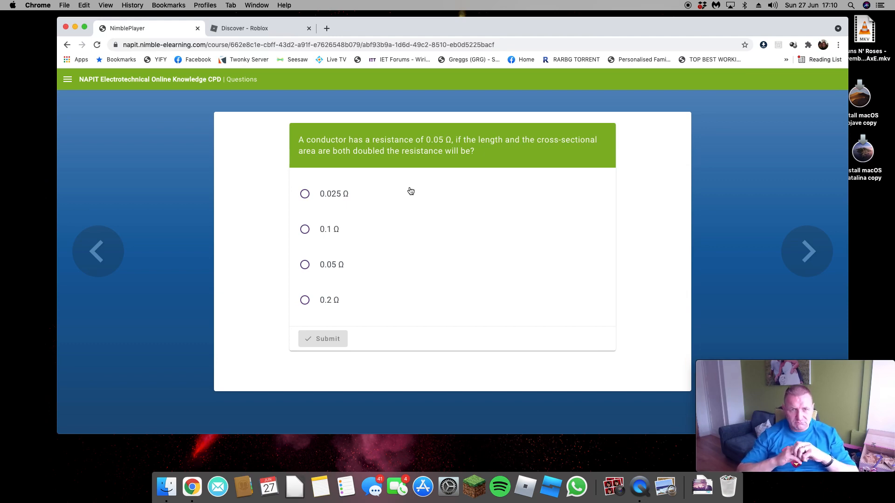
mouse_move(331, 270)
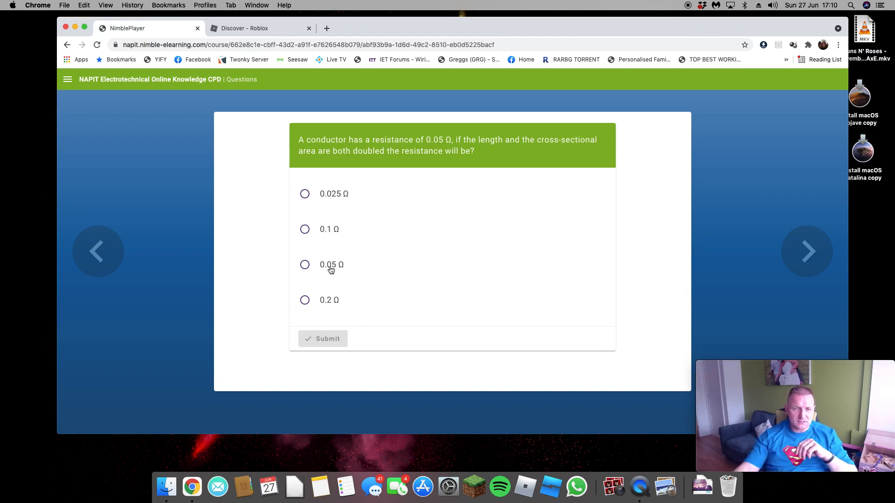
click(304, 264)
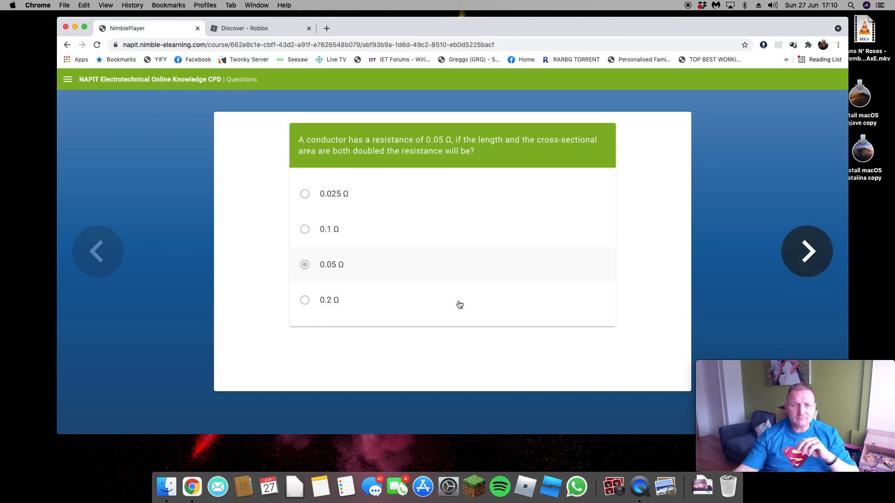
click(806, 252)
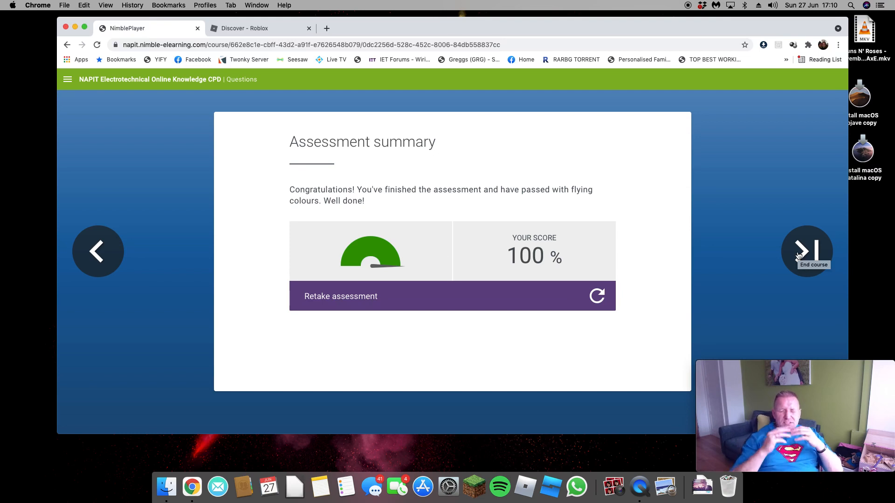
mouse_move(806, 251)
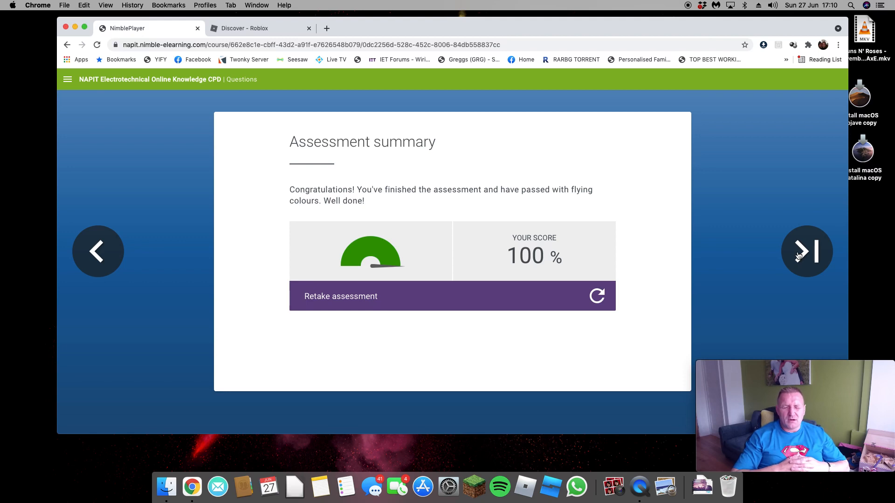
mouse_move(806, 251)
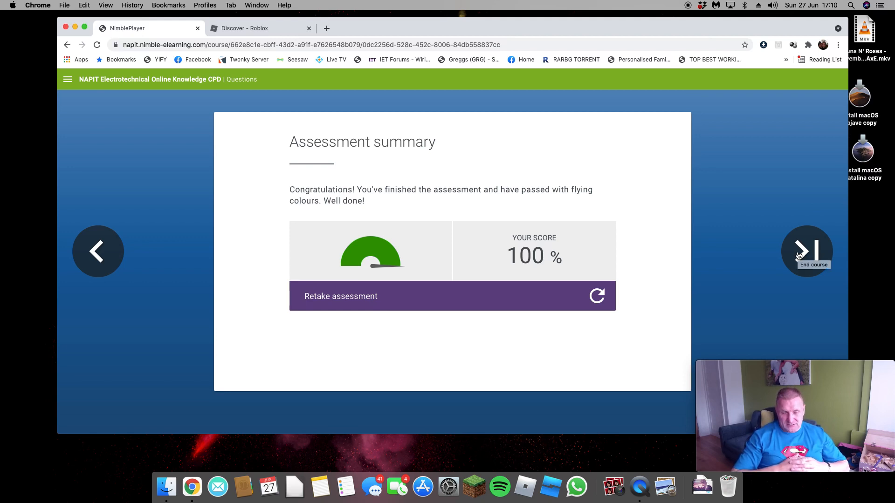